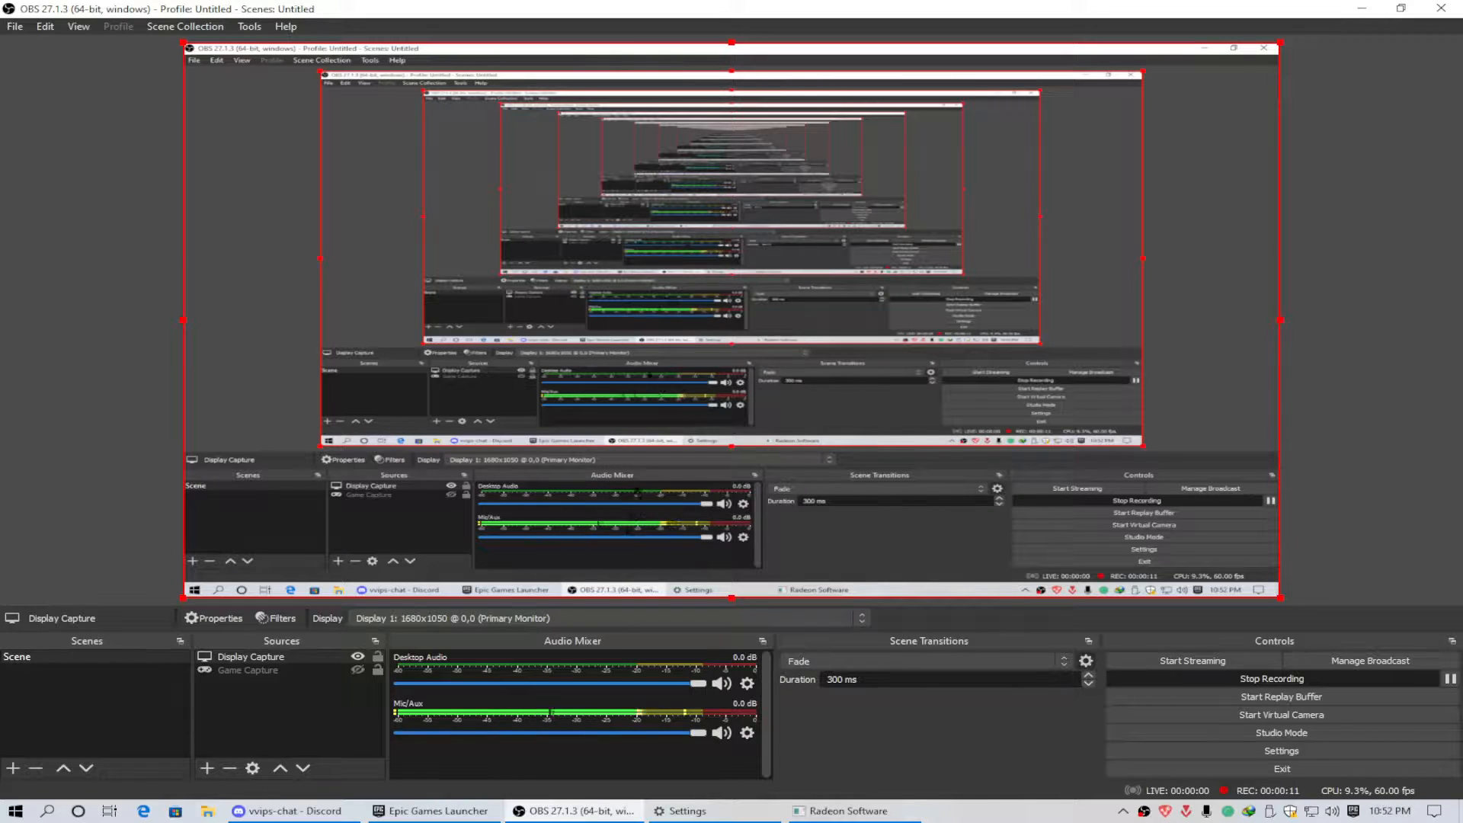
{"action": "mouse_move", "coordinate": [779, 523]}
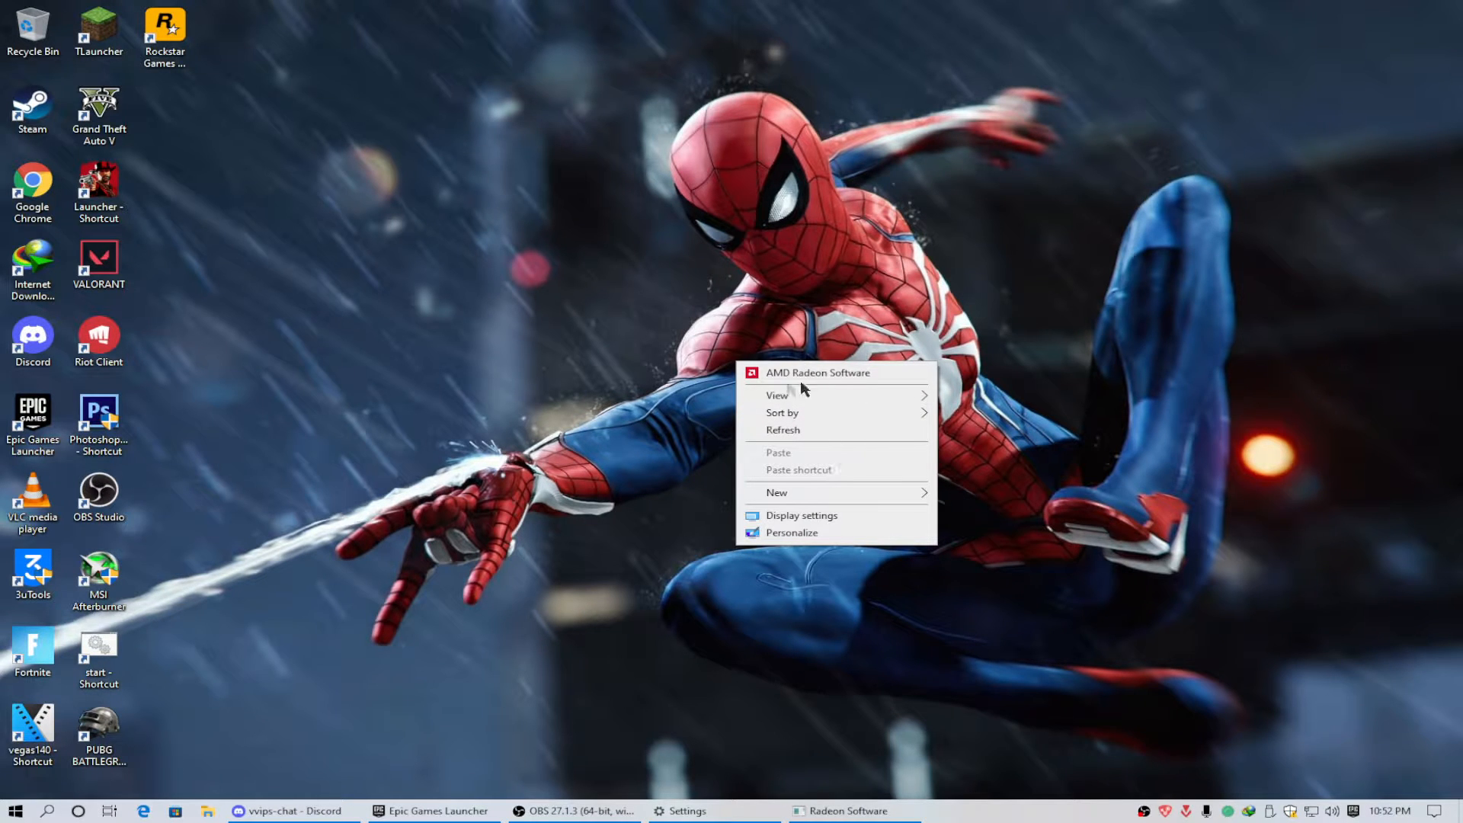
Launch AMD Radeon Software, go to Display settings and start a new custom resolution
{"action": "left_click", "coordinate": [820, 372]}
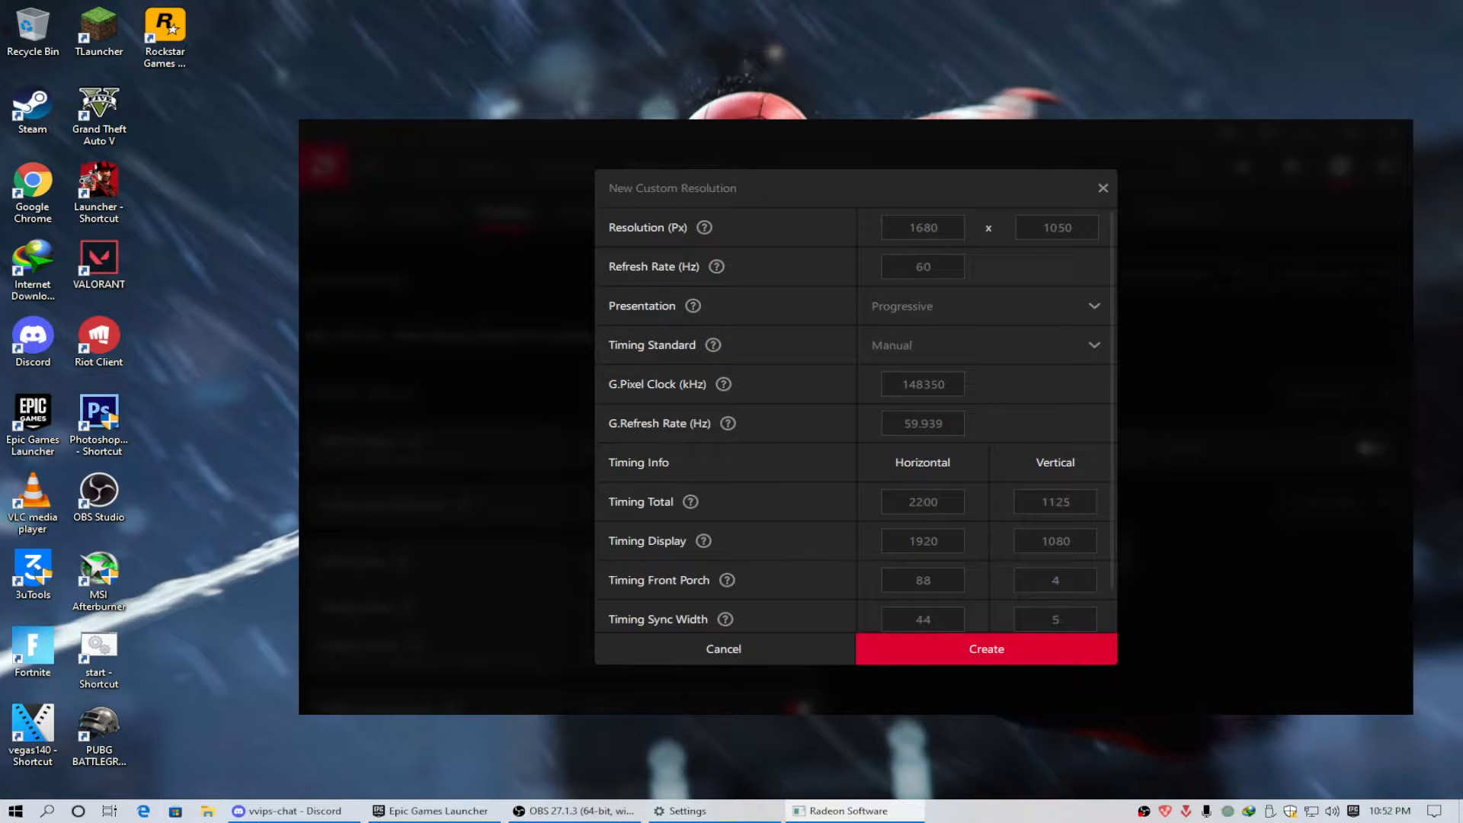
{"action": "left_click", "coordinate": [723, 649]}
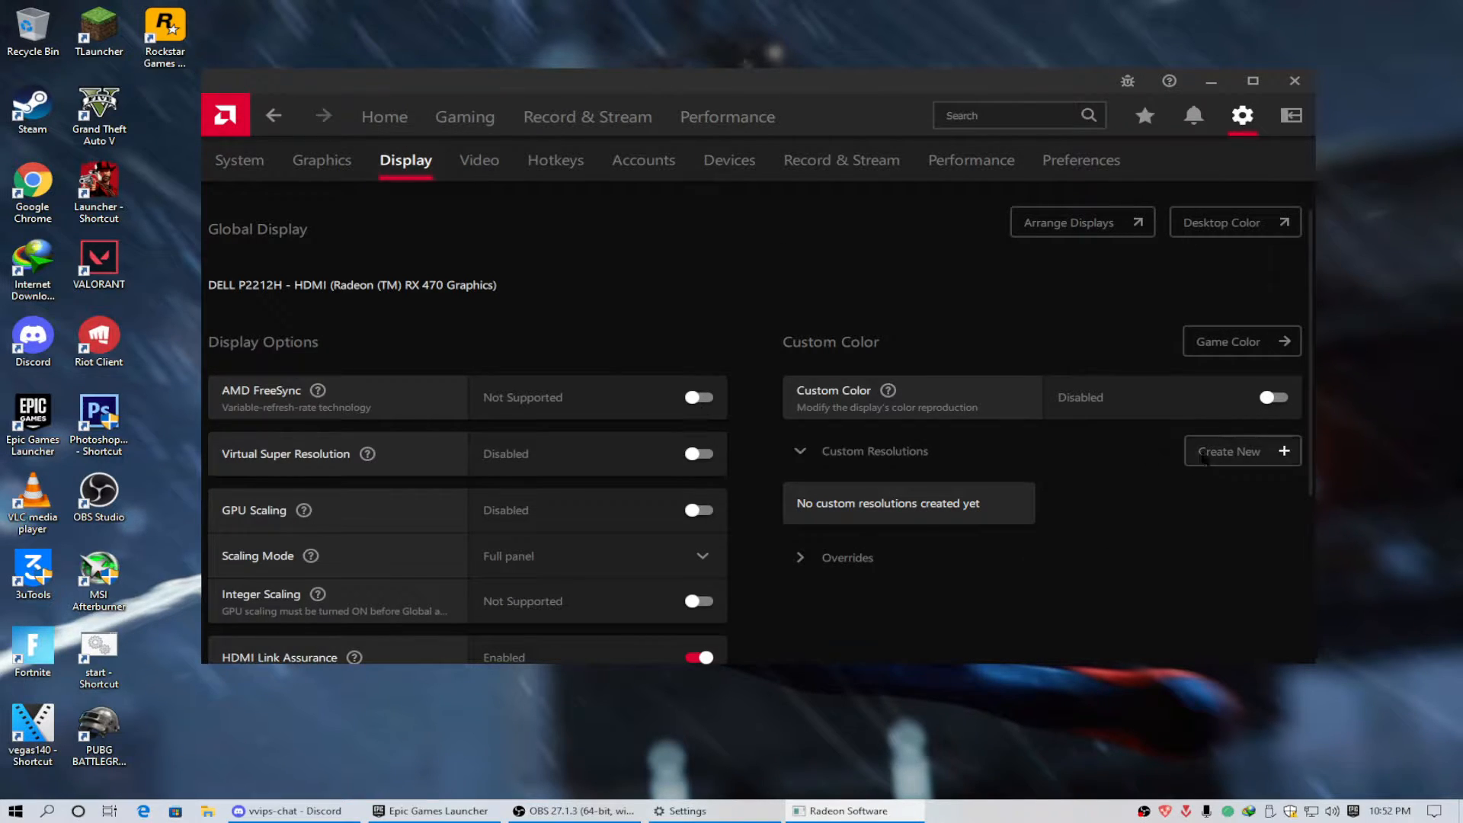
{"action": "left_click", "coordinate": [1241, 451]}
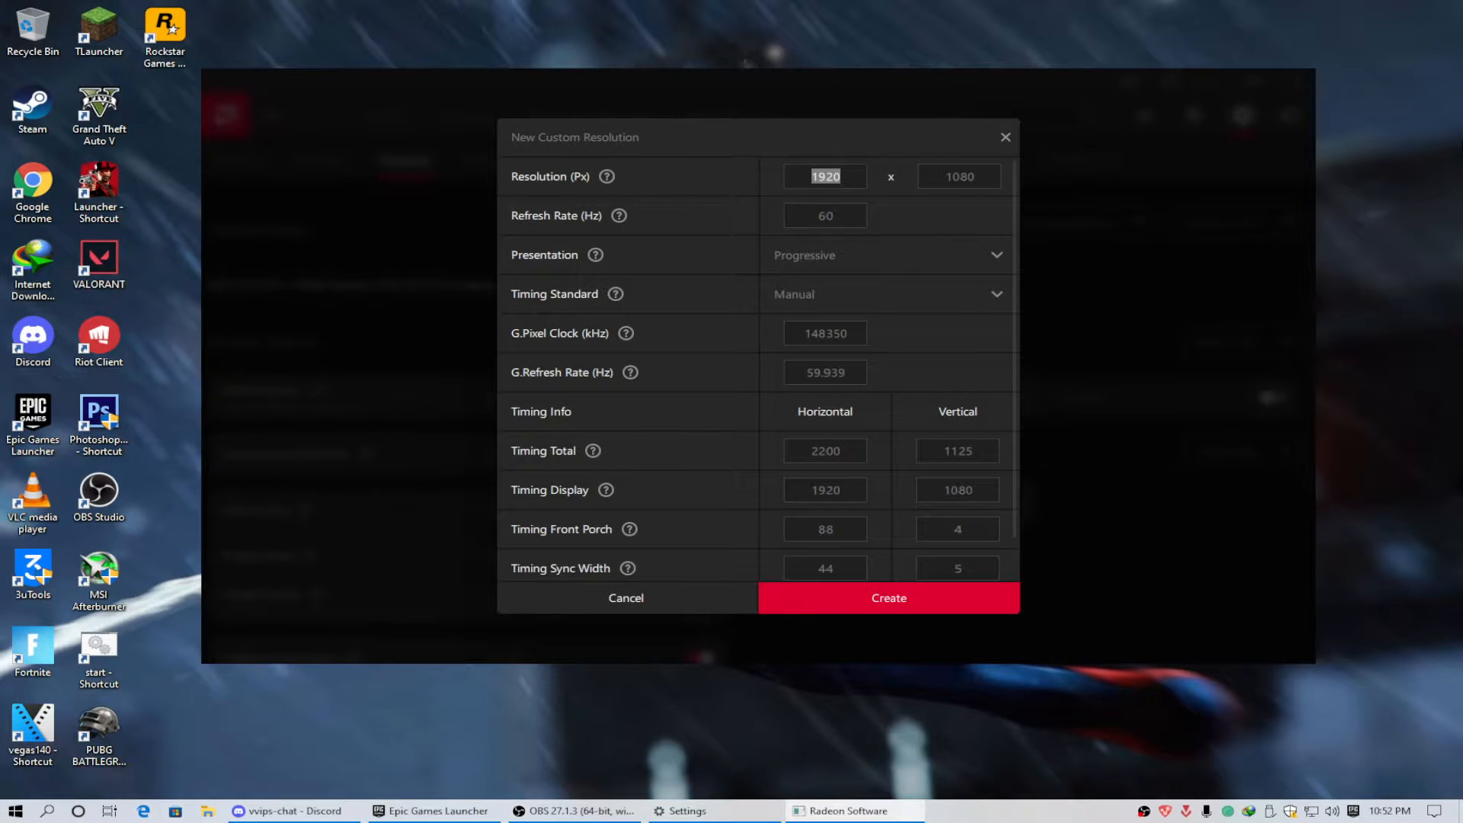
Enter 1680 x 1050 for both the resolution and the timing display values
{"action": "type", "text": "168"}
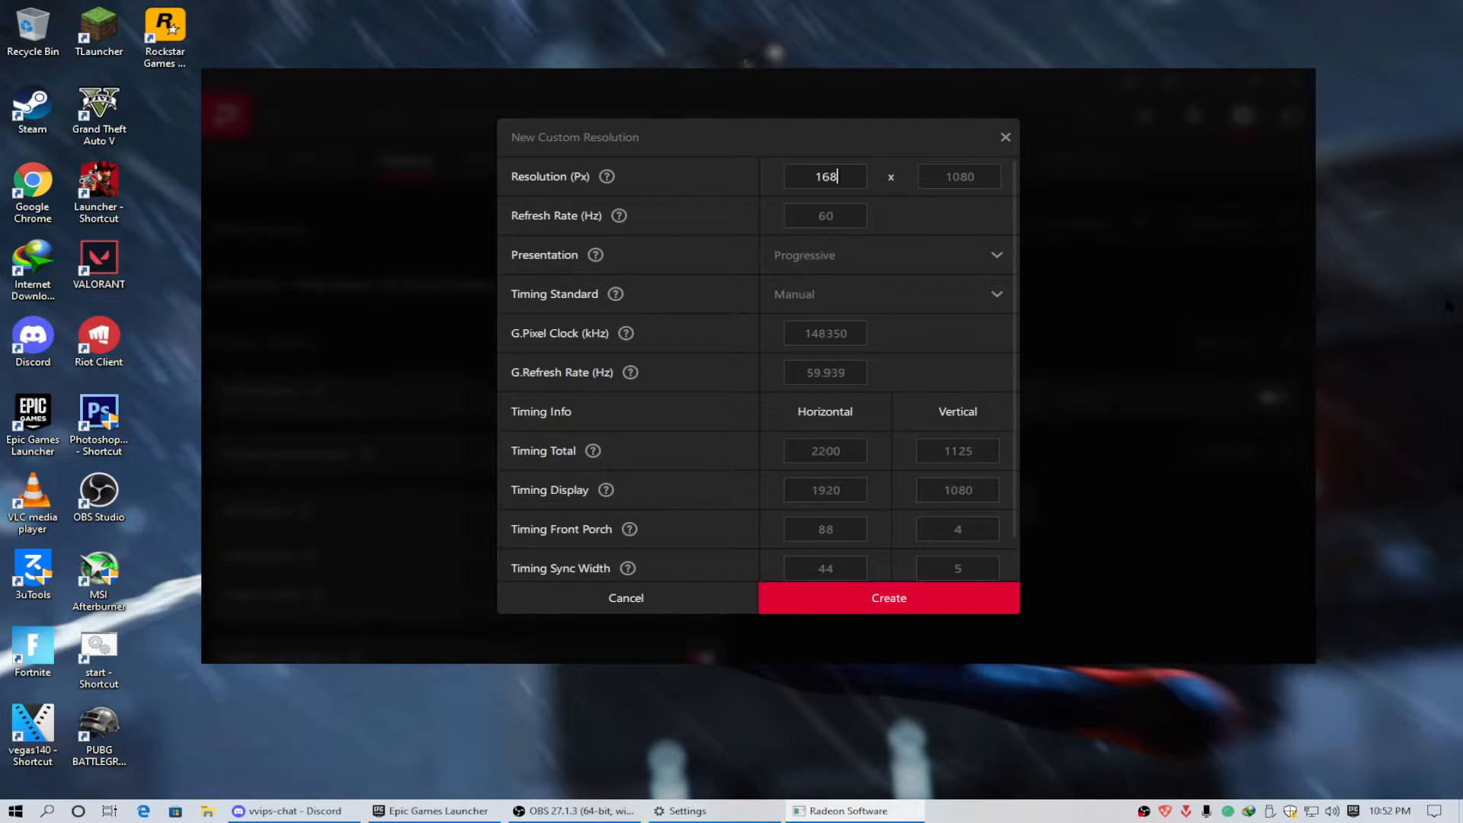
{"action": "type", "text": "1"}
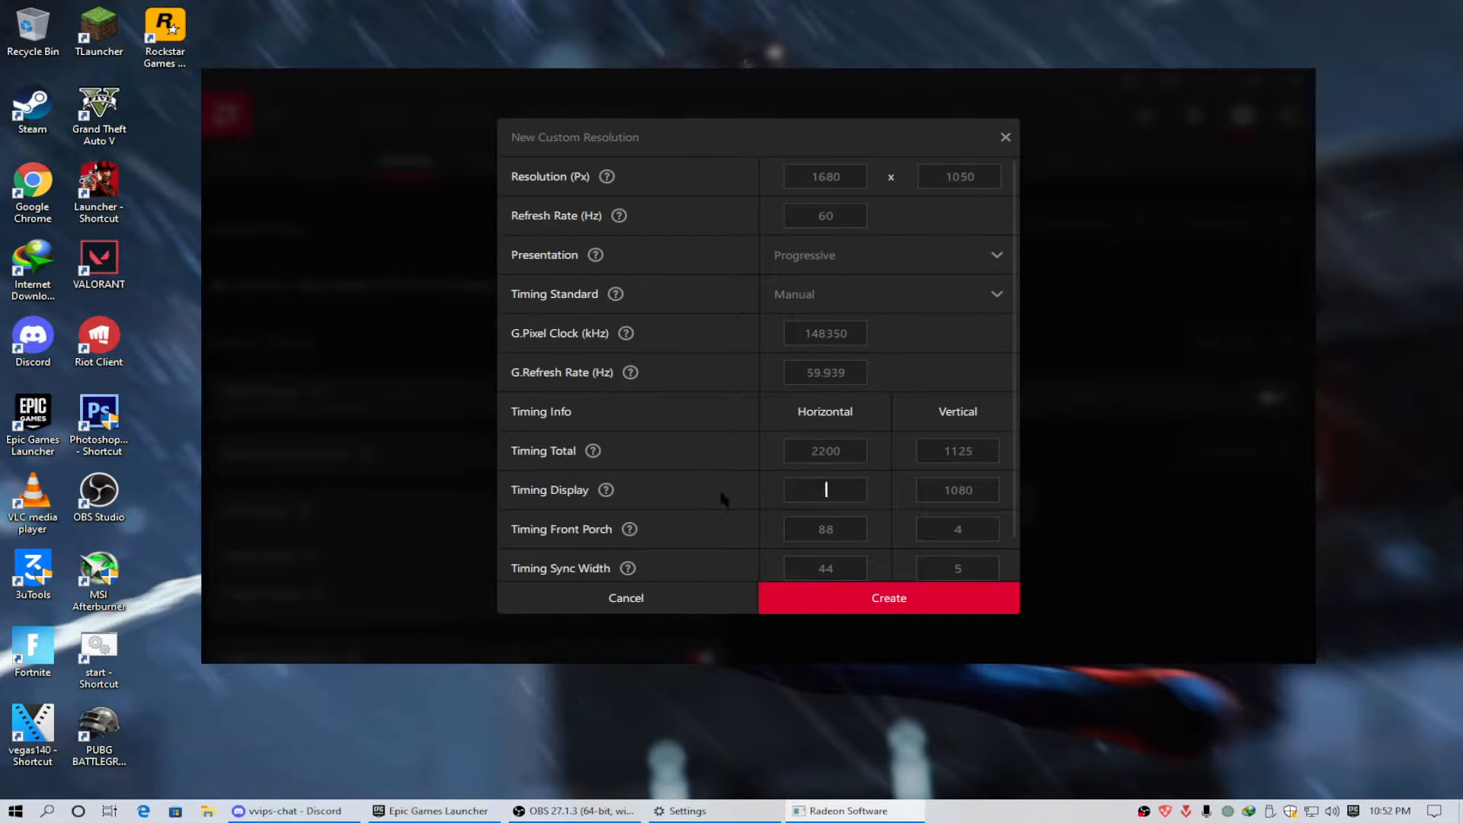
{"action": "type", "text": "1680"}
{"action": "left_click", "coordinate": [959, 489]}
{"action": "type", "text": "10"}
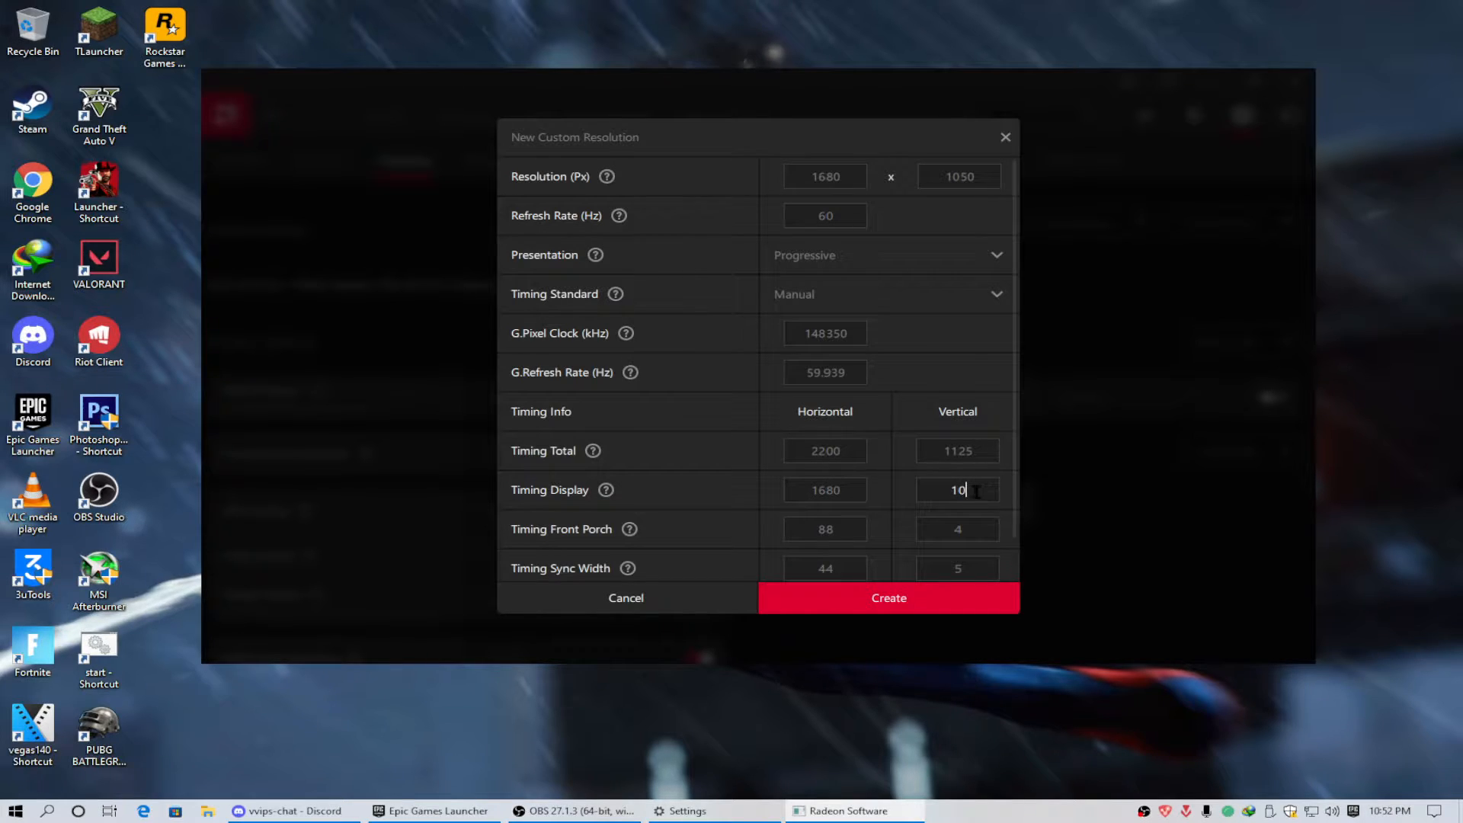
{"action": "type", "text": "50"}
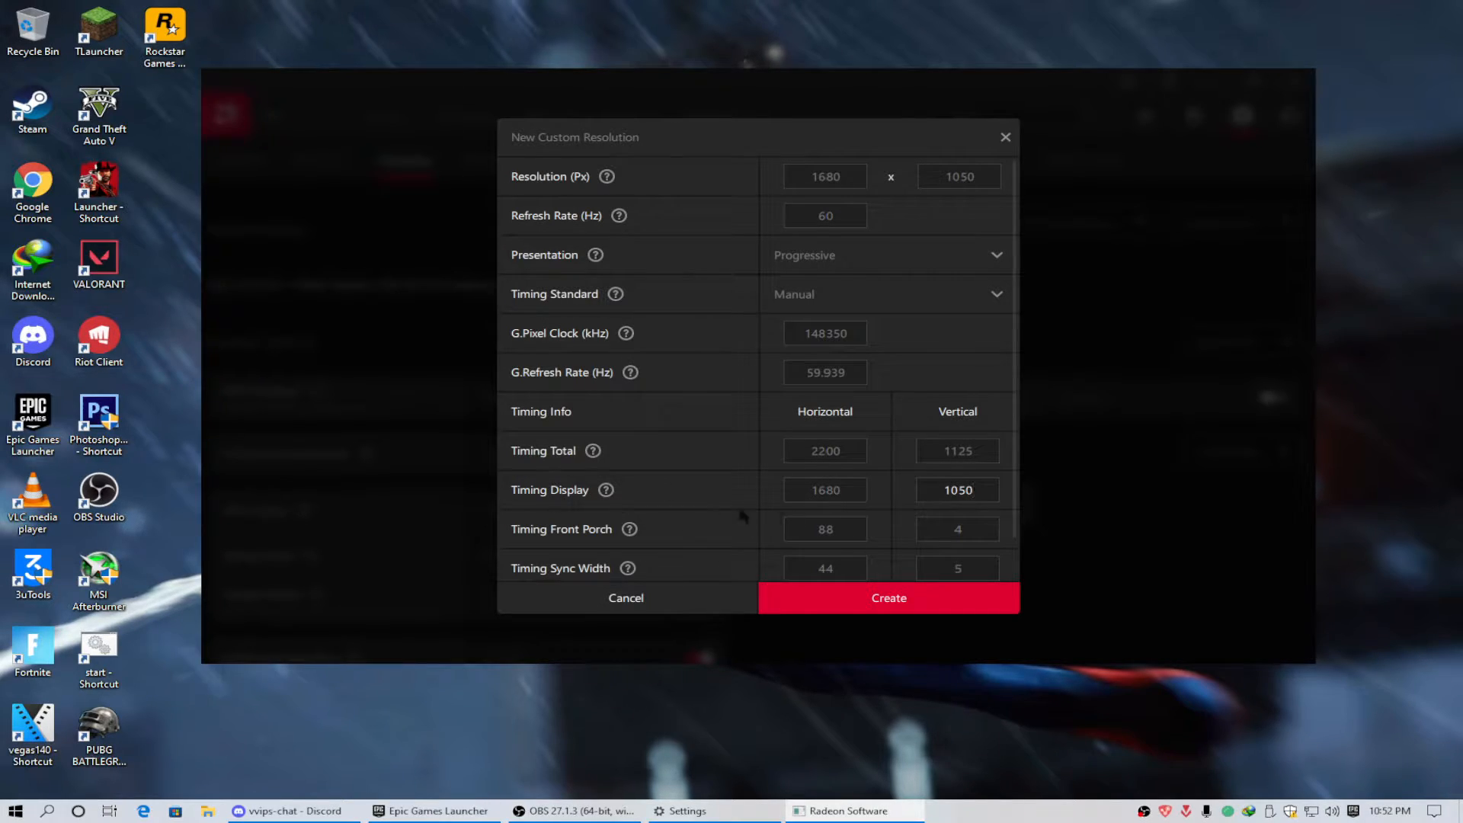
{"action": "left_click", "coordinate": [957, 489]}
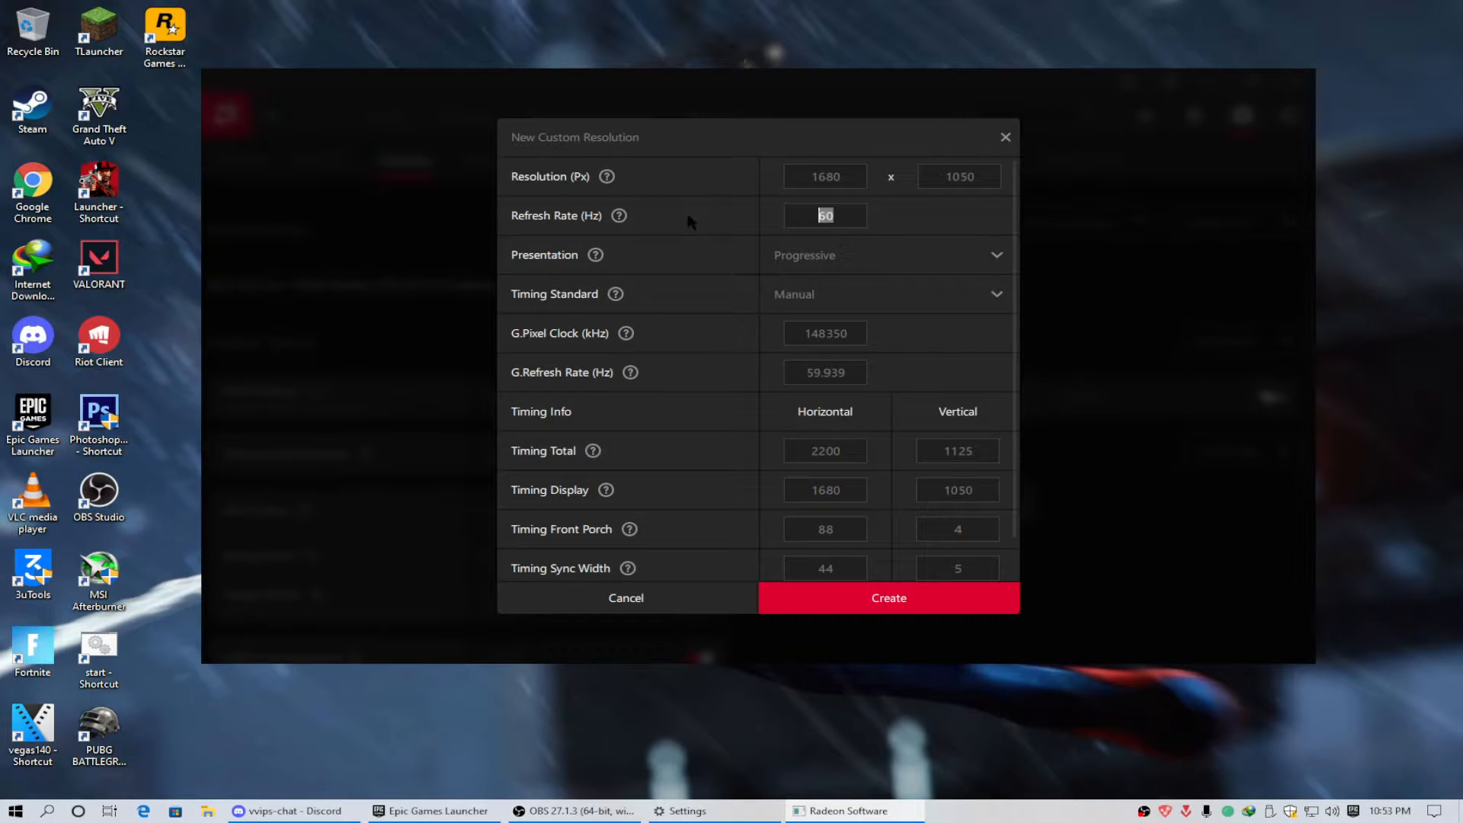
Set the refresh rate to 75 Hz with CVT timing standard and create the custom resolution
{"action": "type", "text": "75"}
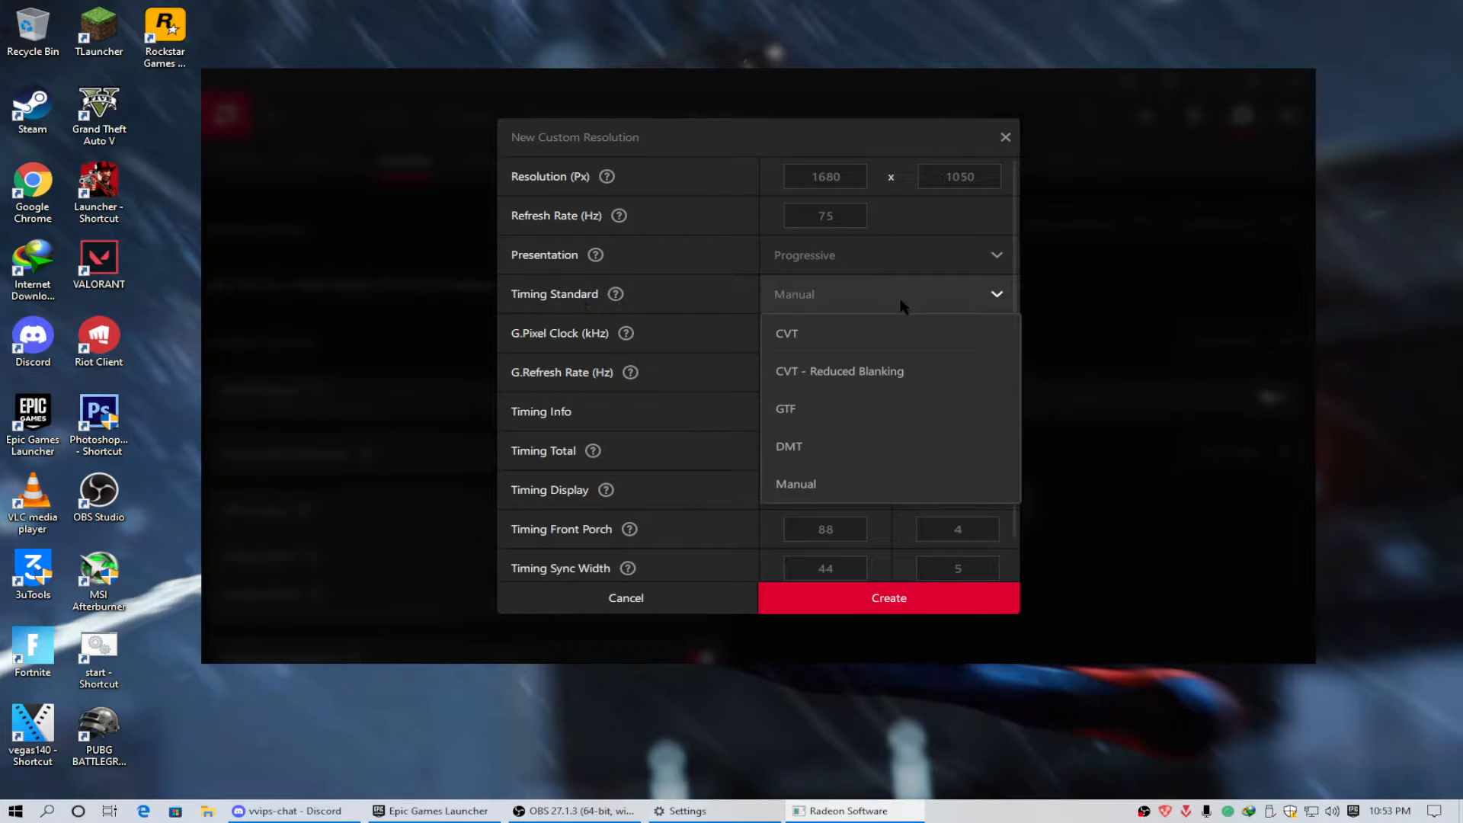
{"action": "left_click", "coordinate": [787, 334]}
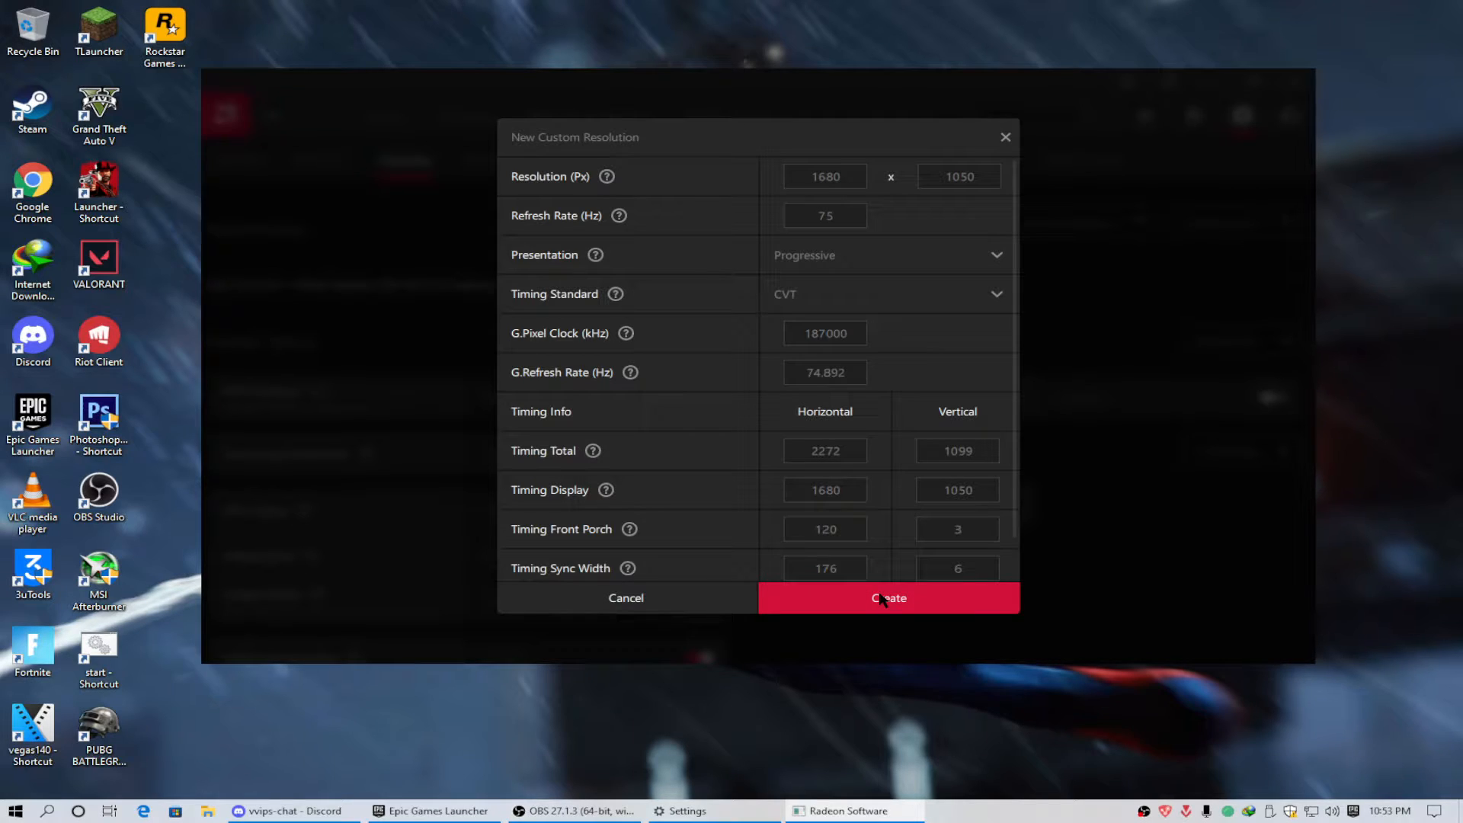
{"action": "left_click", "coordinate": [887, 597]}
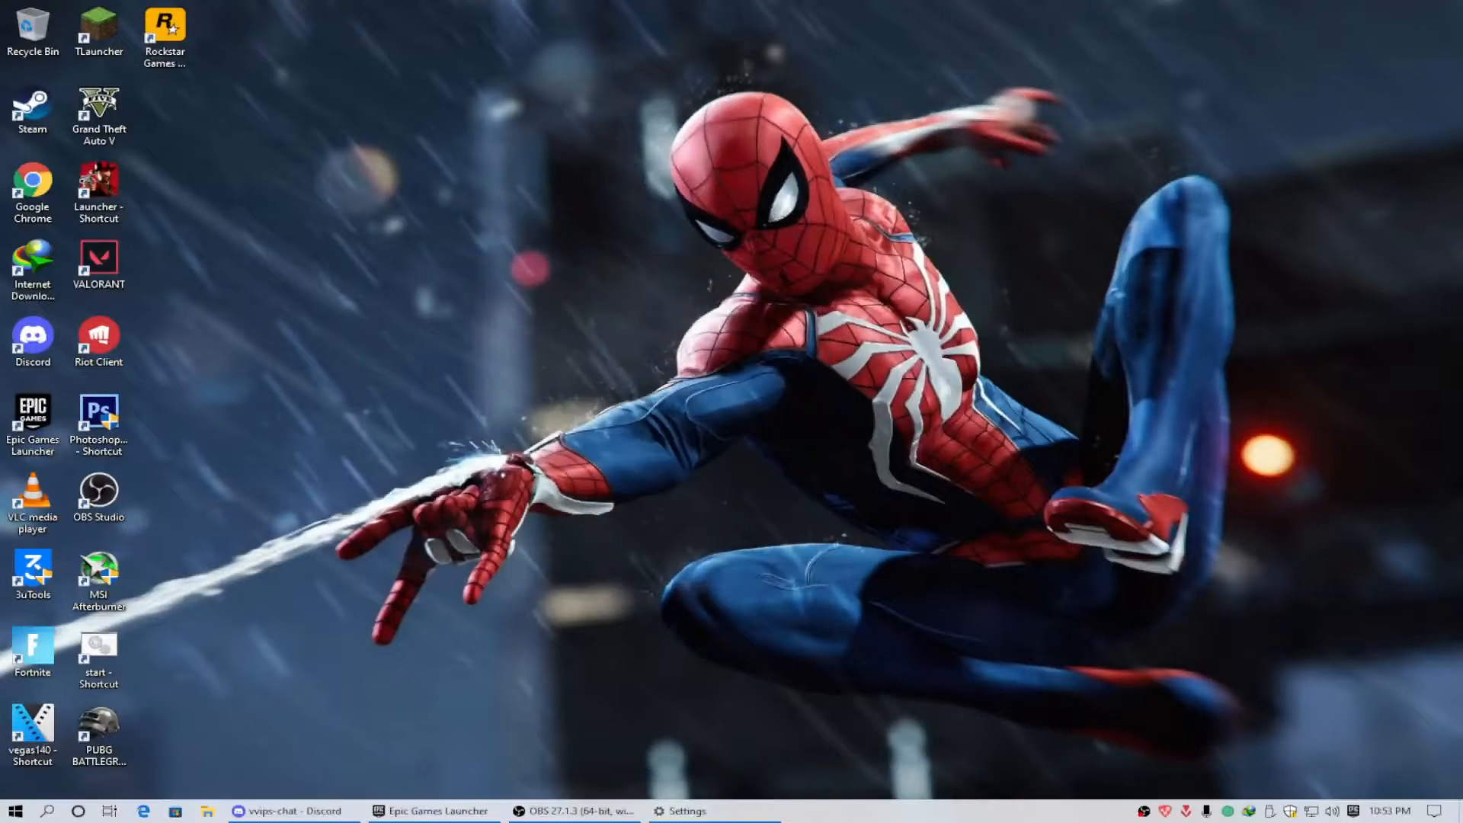
Check Windows advanced display settings and adapter properties, listing all available display modes
{"action": "left_click", "coordinate": [682, 810]}
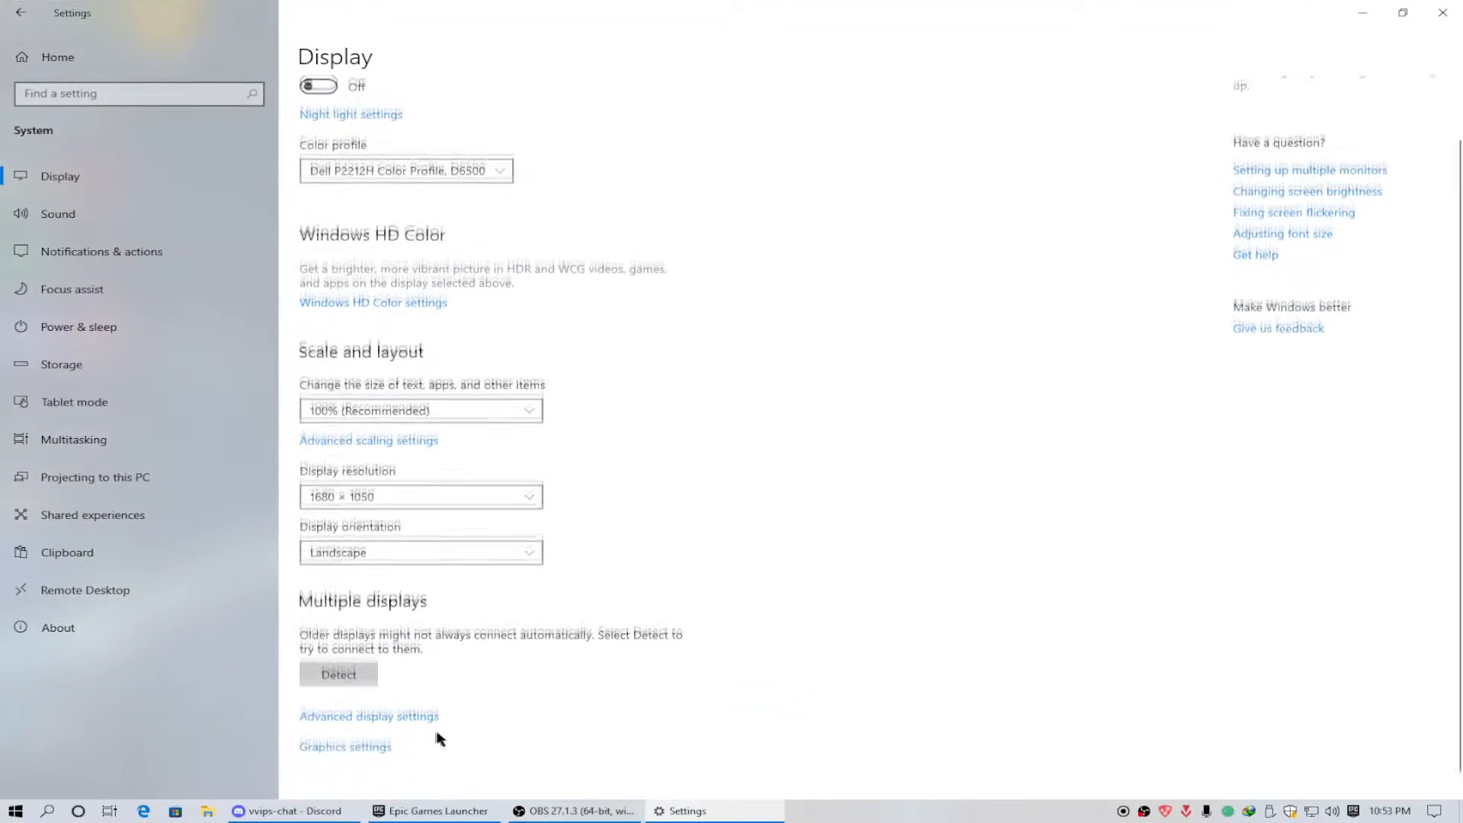
{"action": "left_click", "coordinate": [369, 716]}
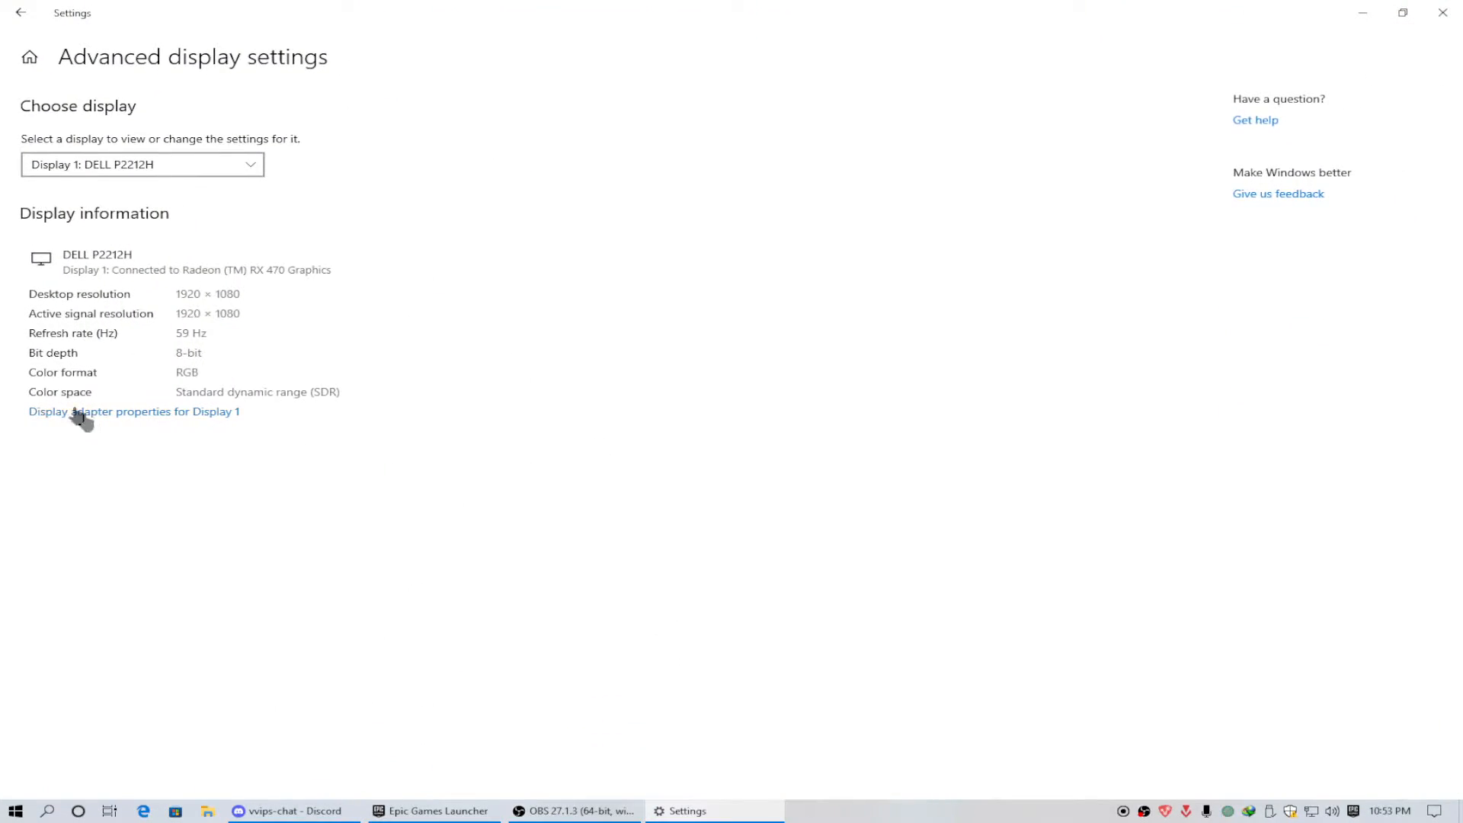
{"action": "left_click", "coordinate": [134, 411]}
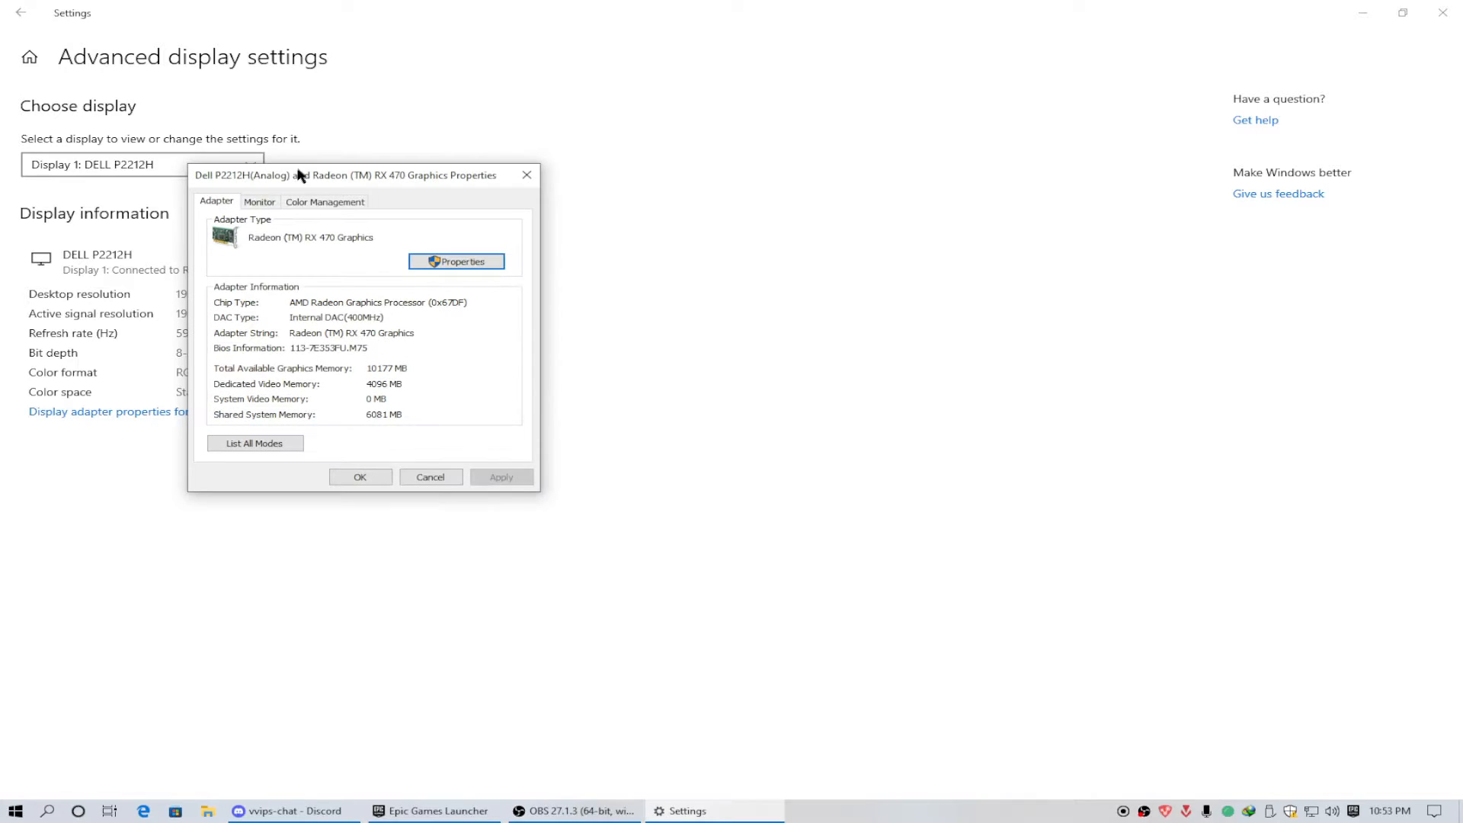
{"action": "left_click", "coordinate": [259, 201]}
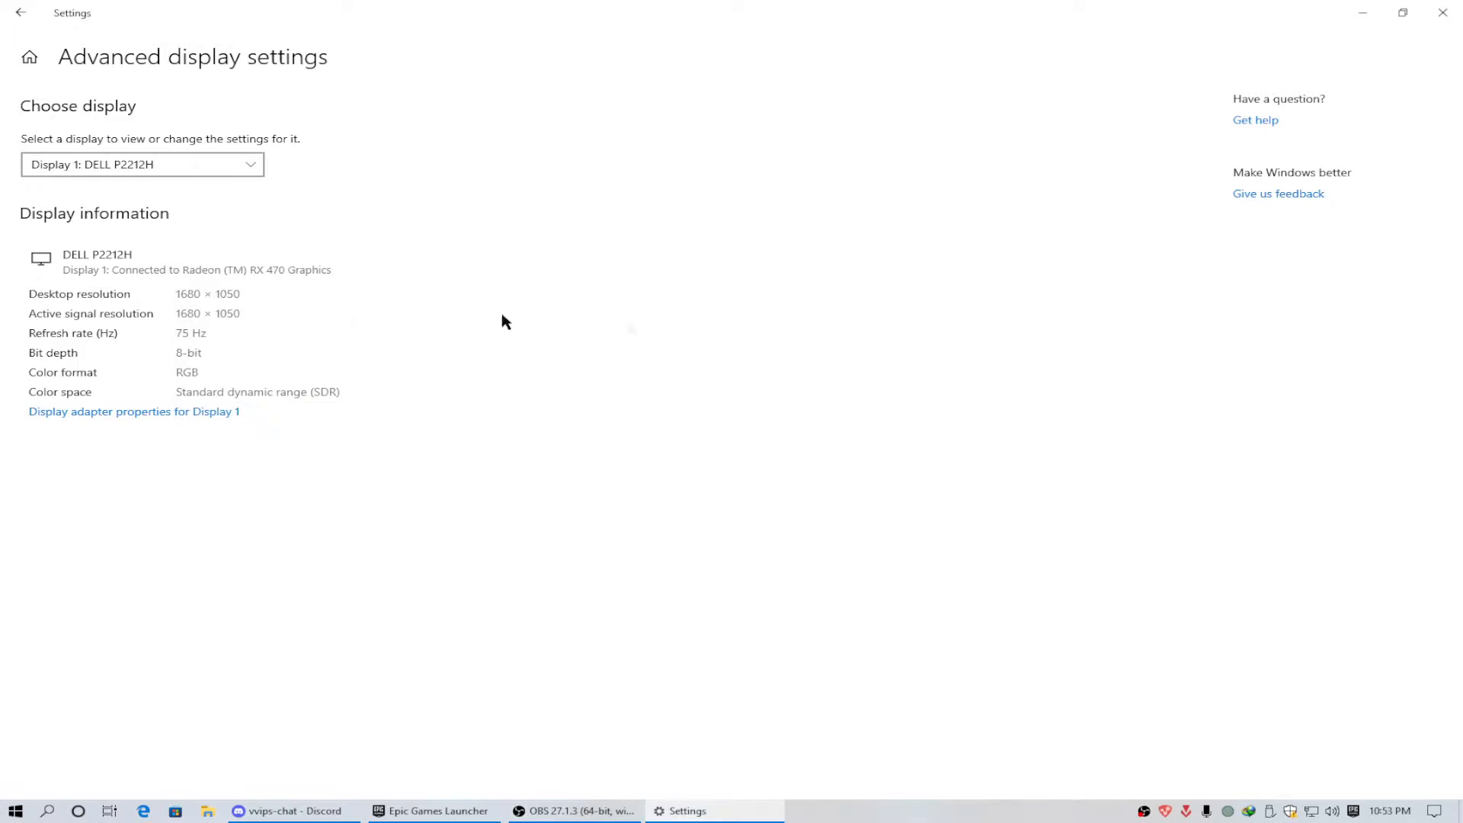
{"action": "mouse_move", "coordinate": [825, 718]}
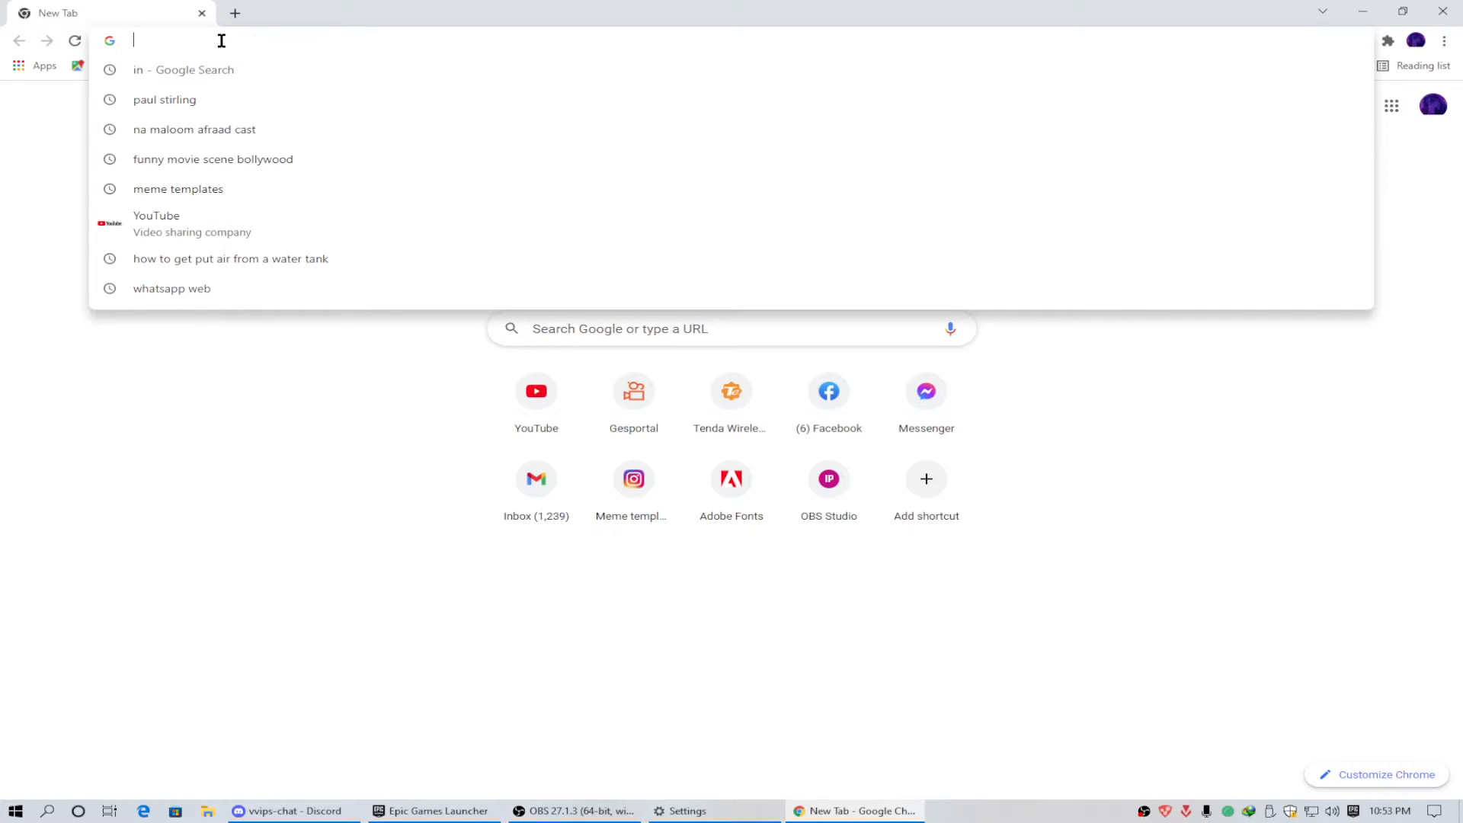
Search 'hz checker' in Chrome to reach the UFO Test refresh-rate page
{"action": "type", "text": "h"}
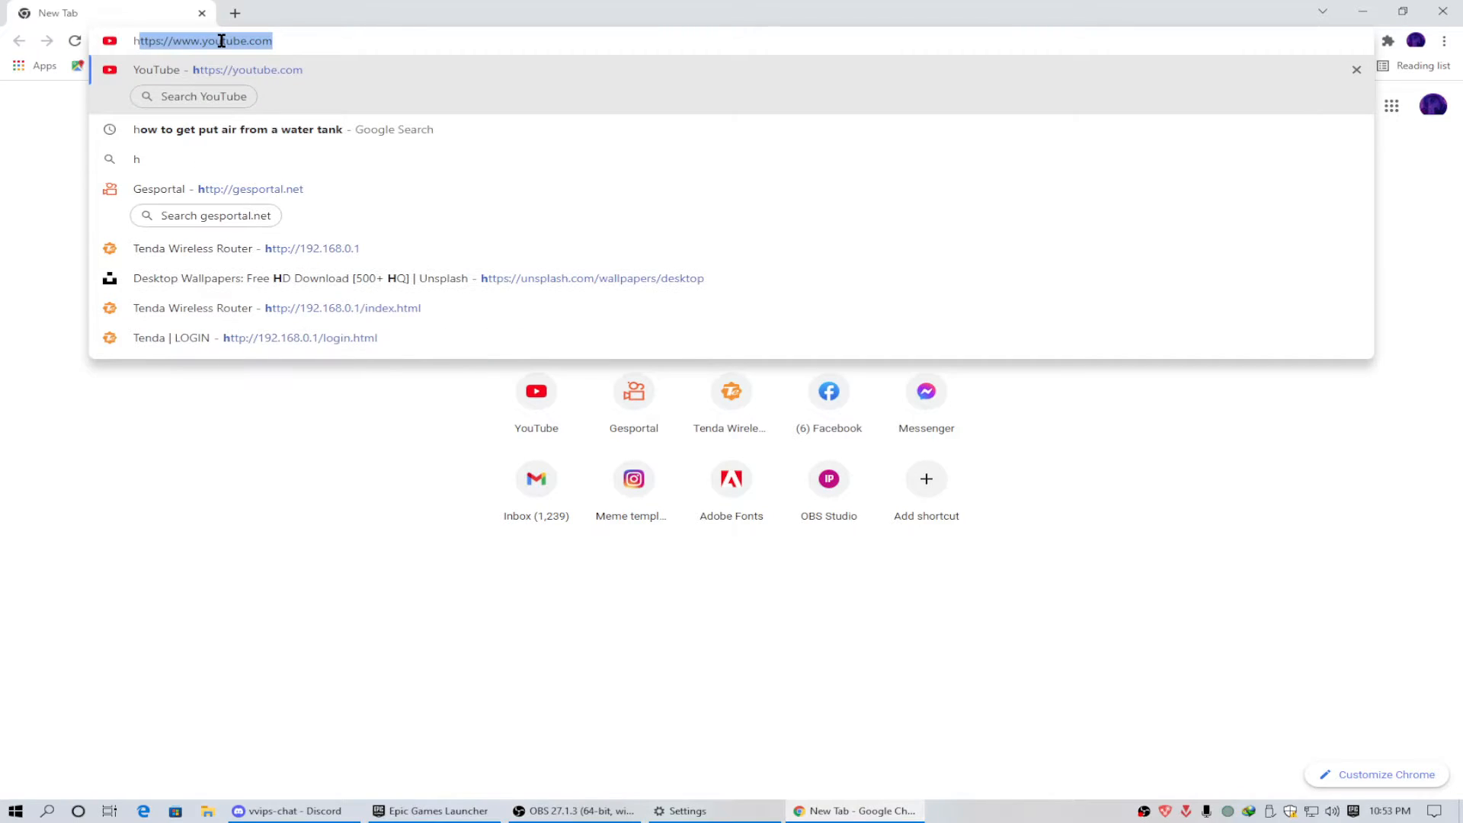
{"action": "type", "text": "hz checker"}
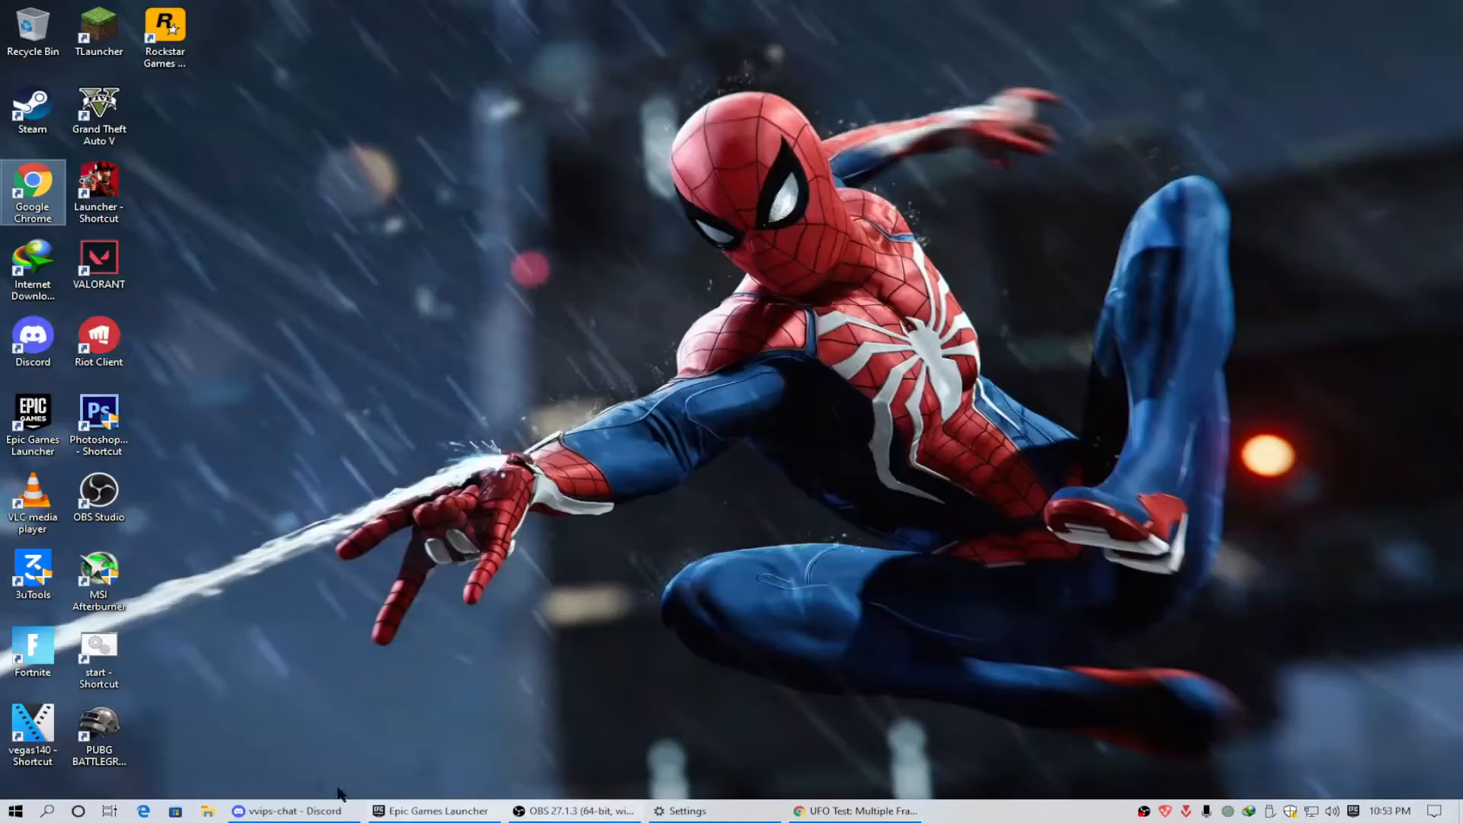
Reopen Display 1 adapter properties and confirm the Monitor tab lists 59, 60 and 75 Hertz
{"action": "left_click", "coordinate": [683, 810]}
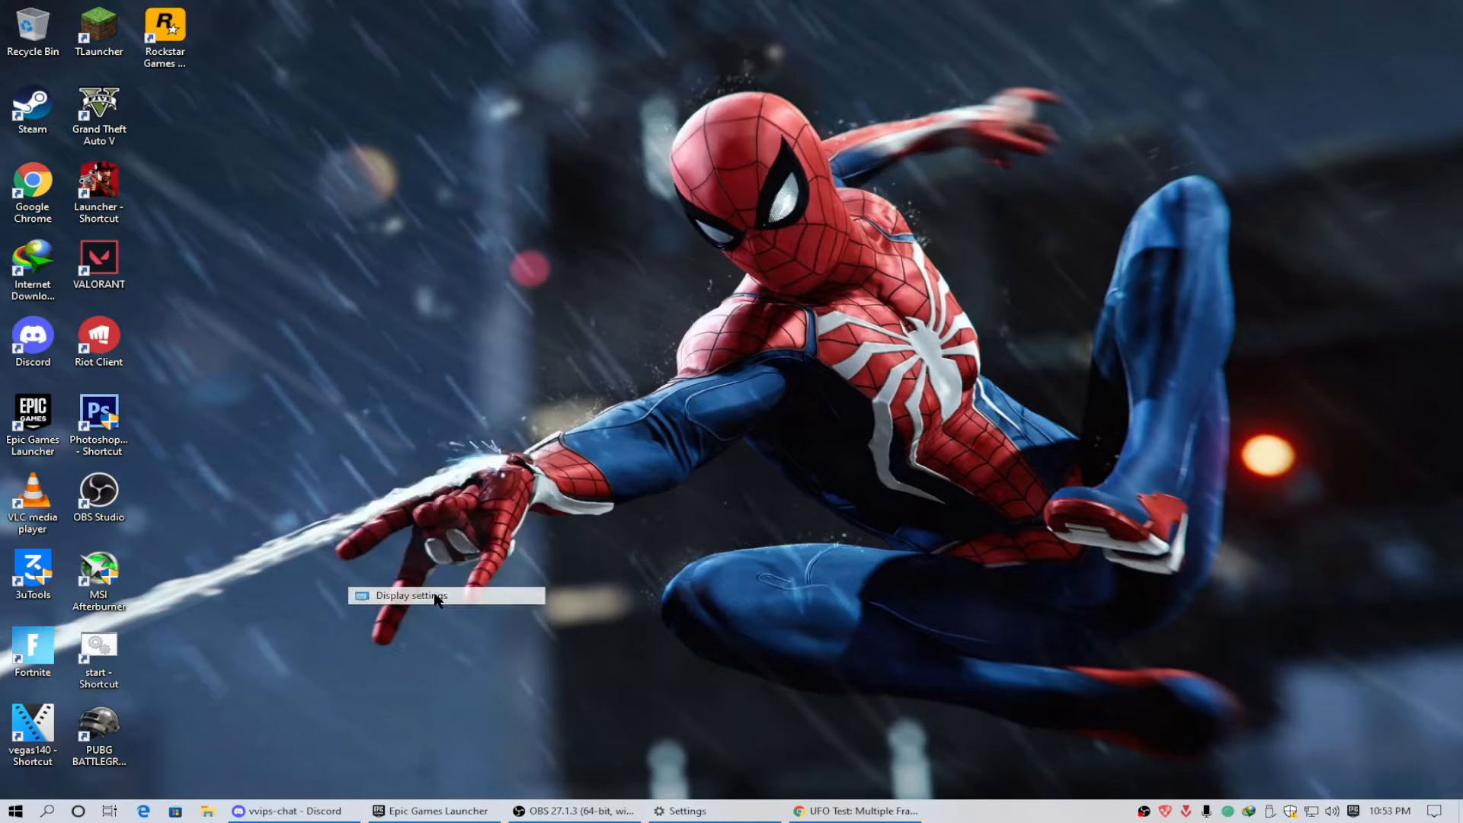
{"action": "left_click", "coordinate": [409, 596]}
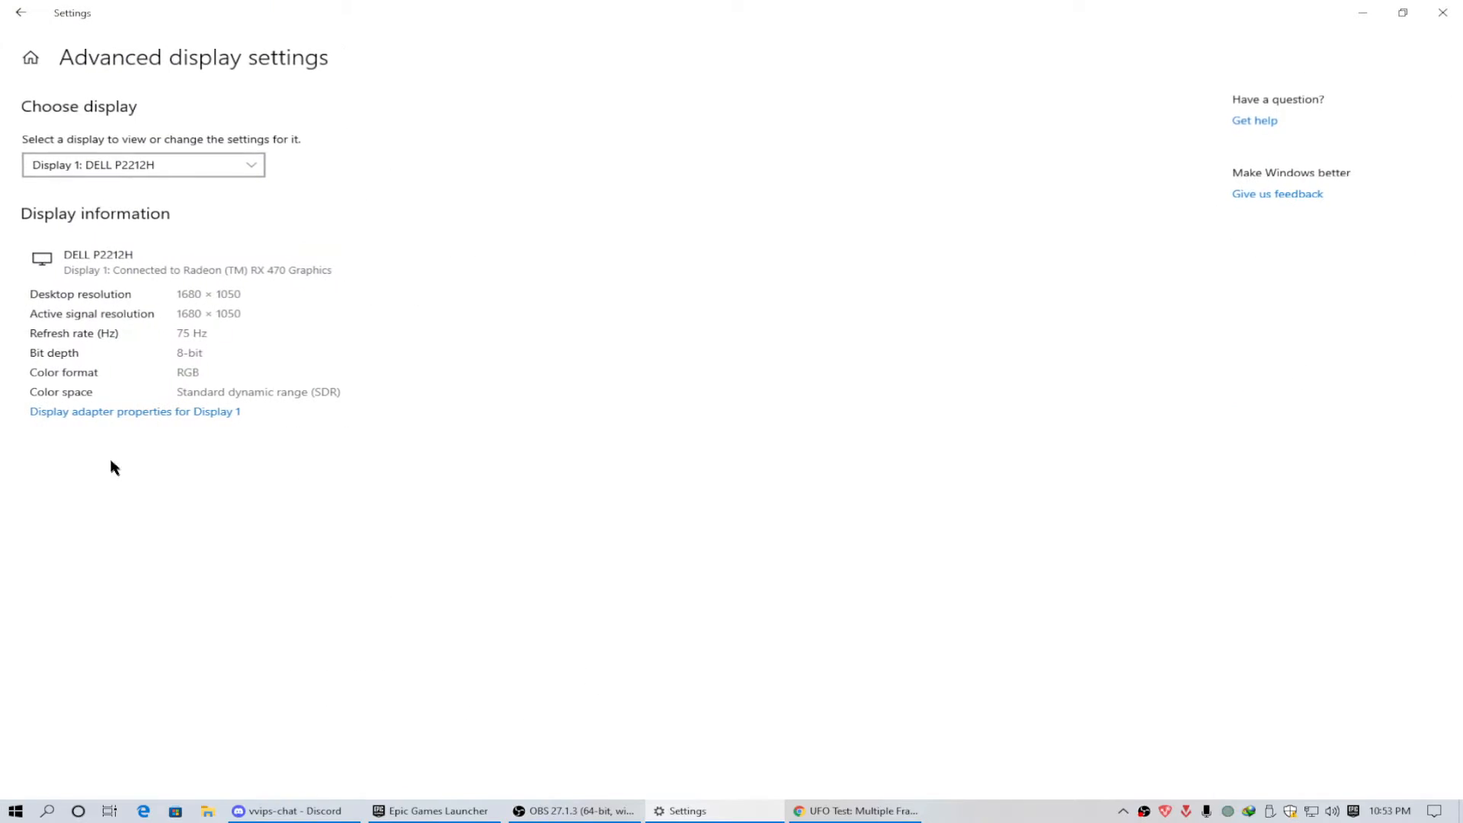
{"action": "left_click", "coordinate": [134, 412]}
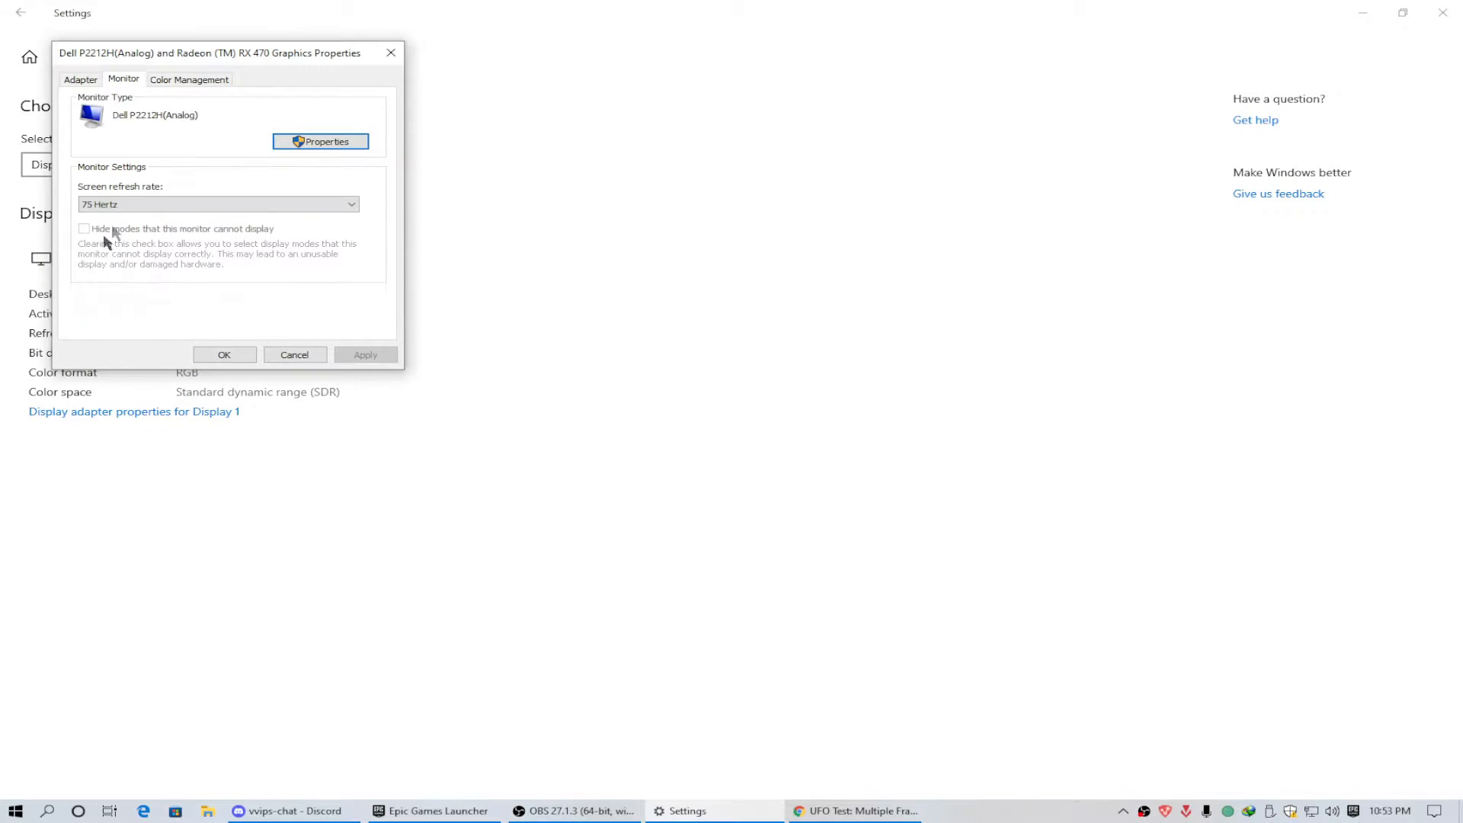
{"action": "left_click", "coordinate": [347, 204]}
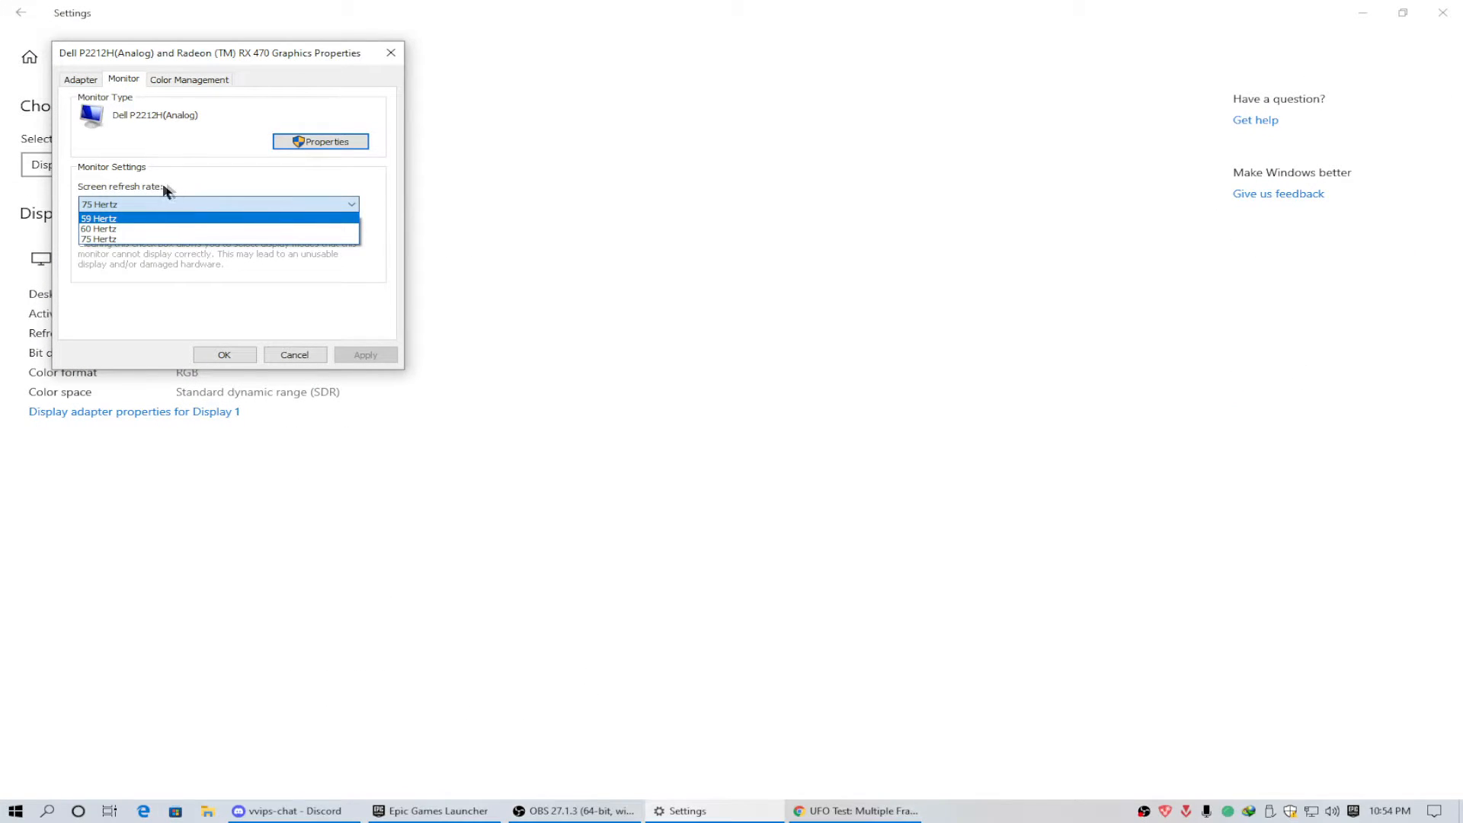
{"action": "mouse_move", "coordinate": [115, 229]}
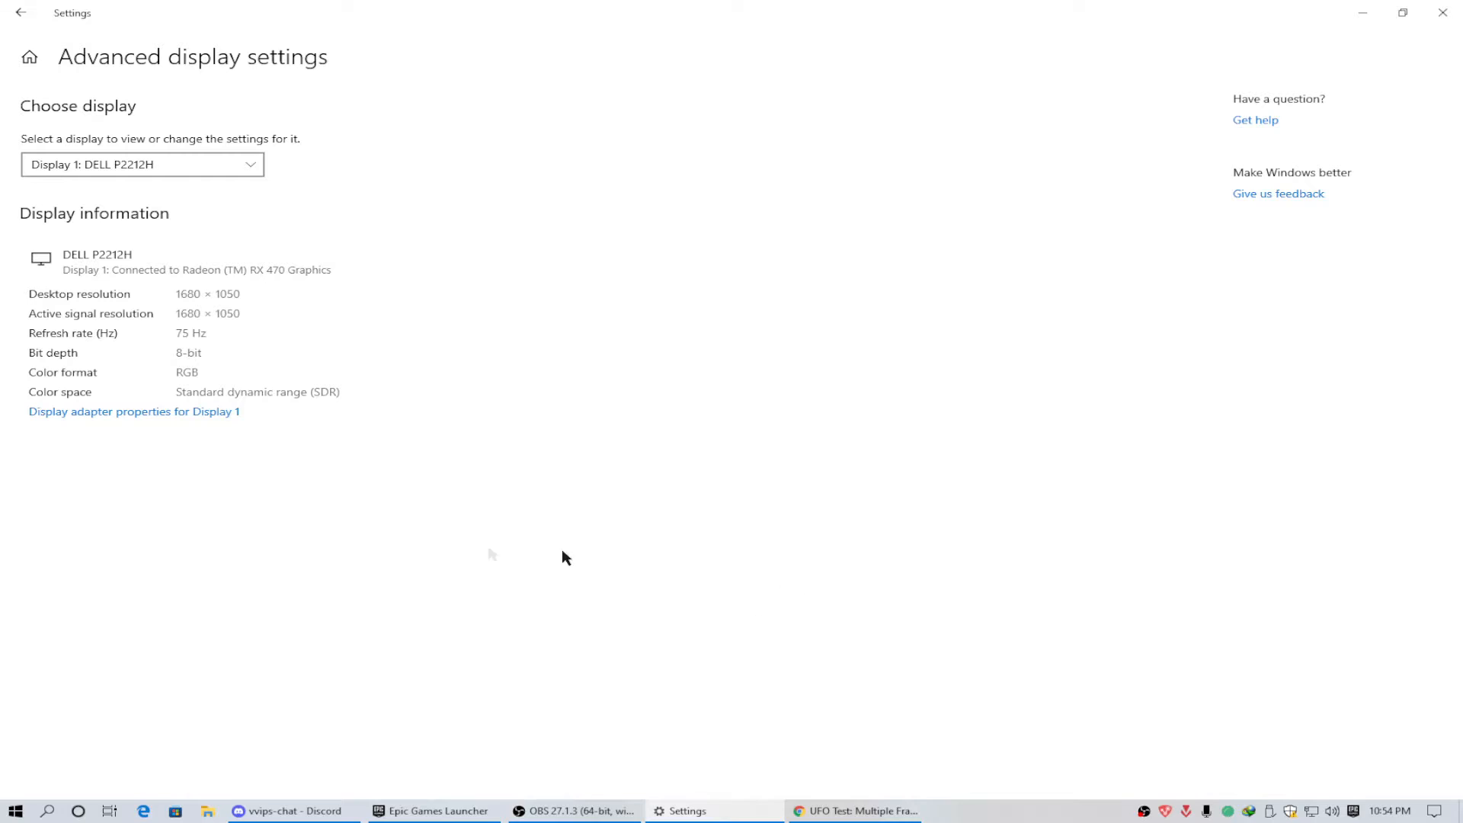
{"action": "mouse_move", "coordinate": [177, 417]}
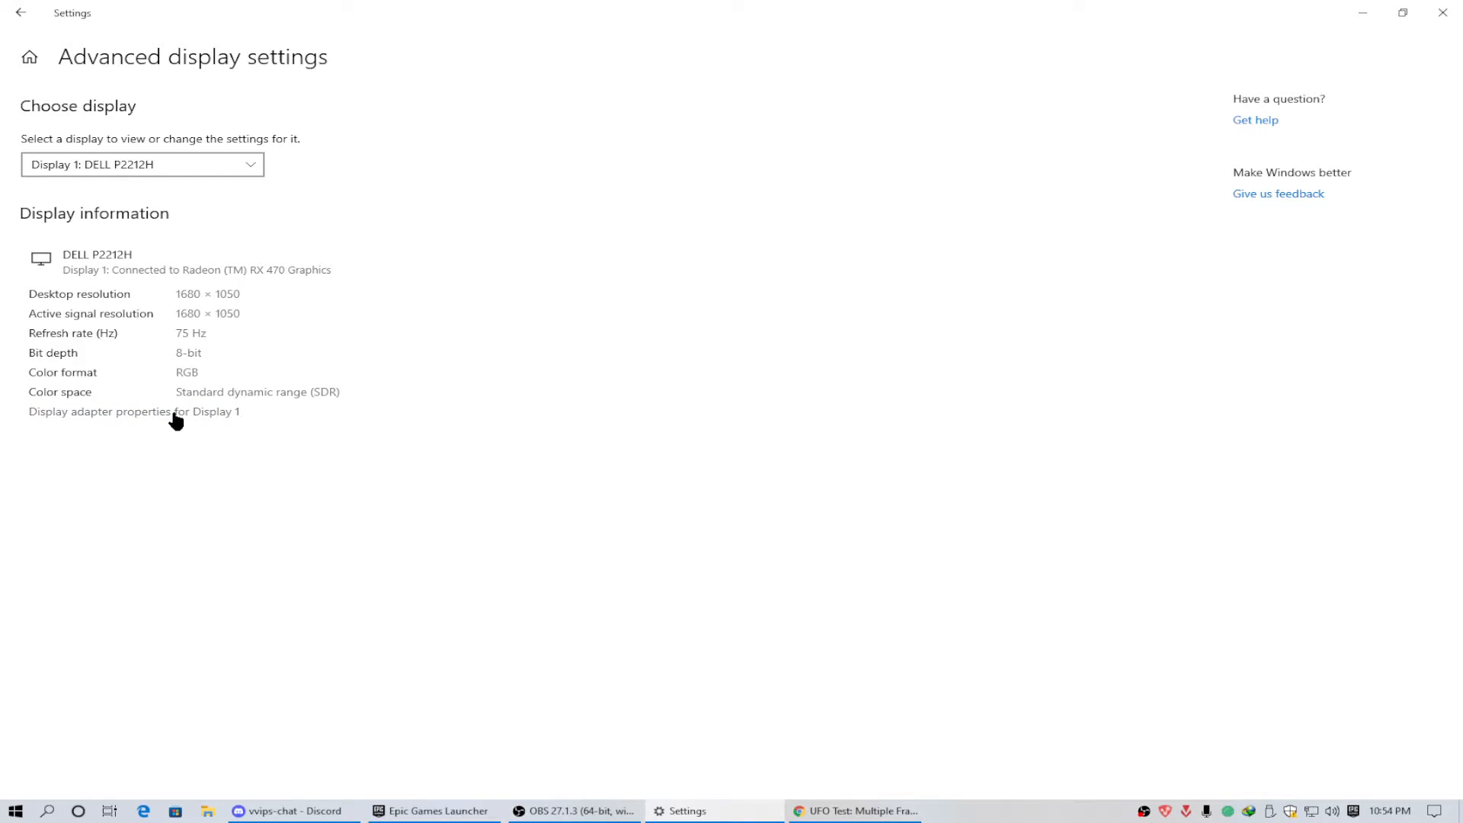
Review the Radeon RX 470 adapter details and list every supported display mode
{"action": "left_click", "coordinate": [134, 412]}
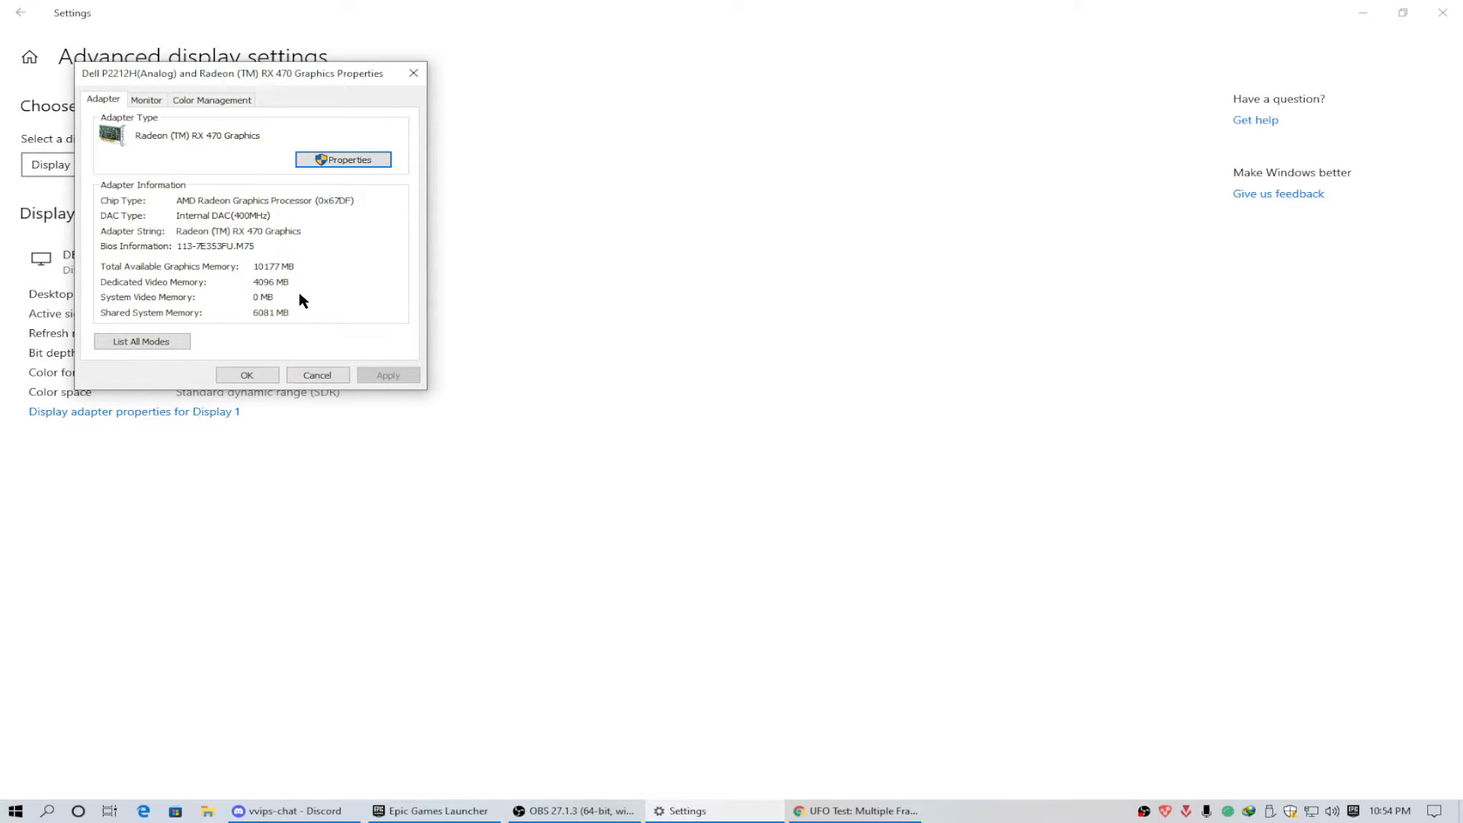
{"action": "mouse_move", "coordinate": [348, 287]}
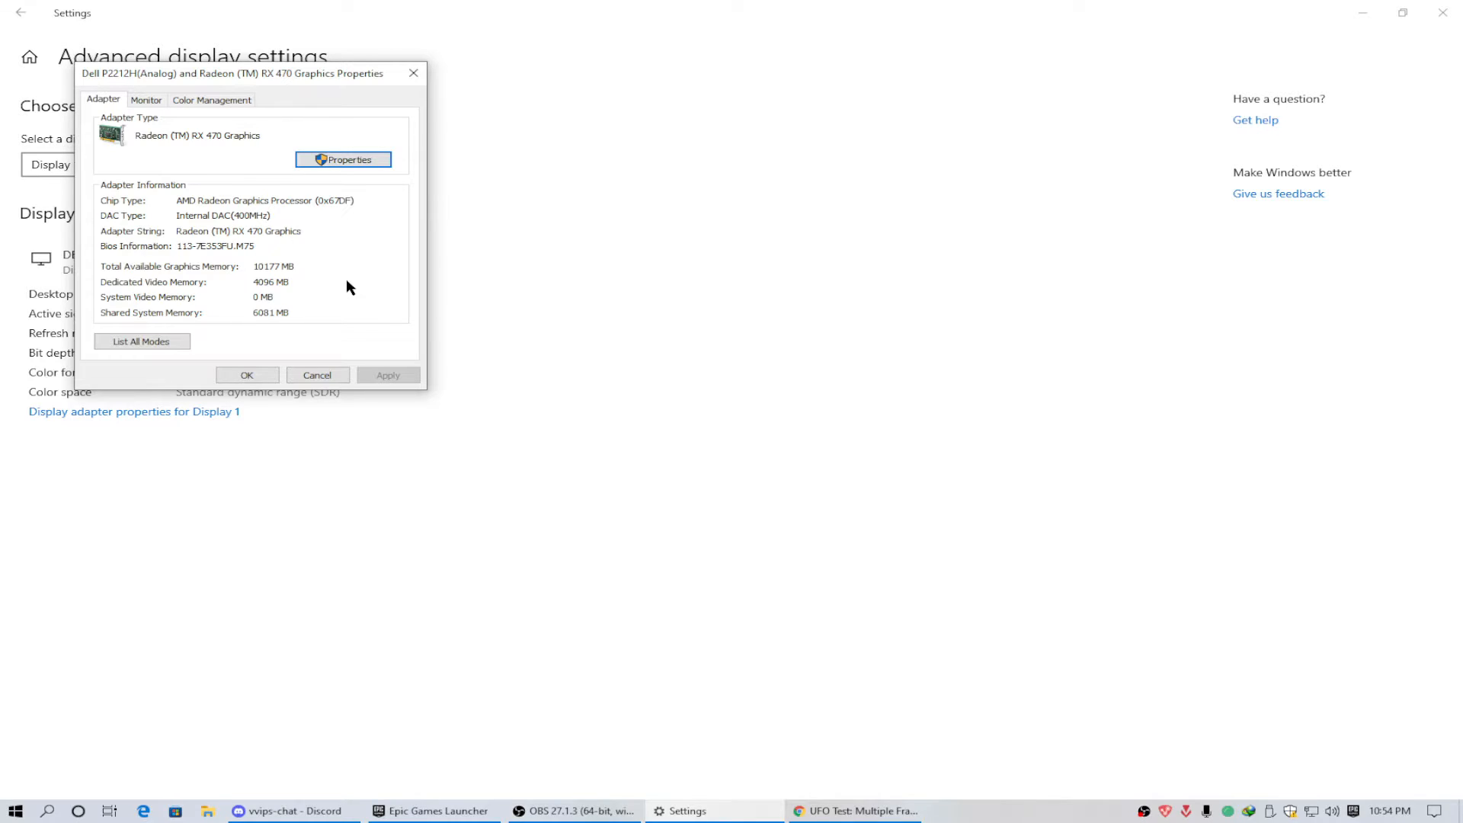
{"action": "mouse_move", "coordinate": [340, 285]}
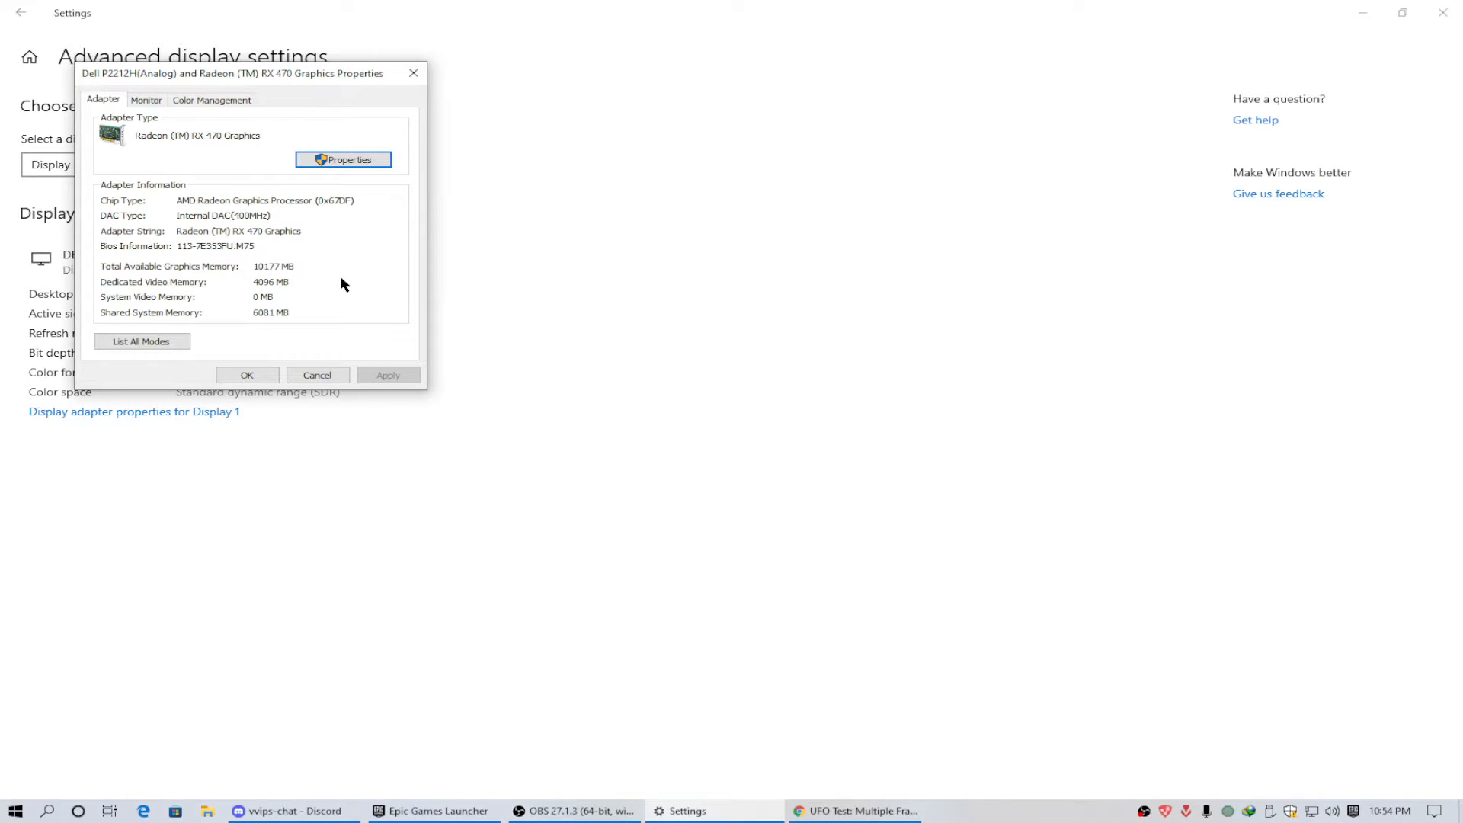
{"action": "mouse_move", "coordinate": [359, 181]}
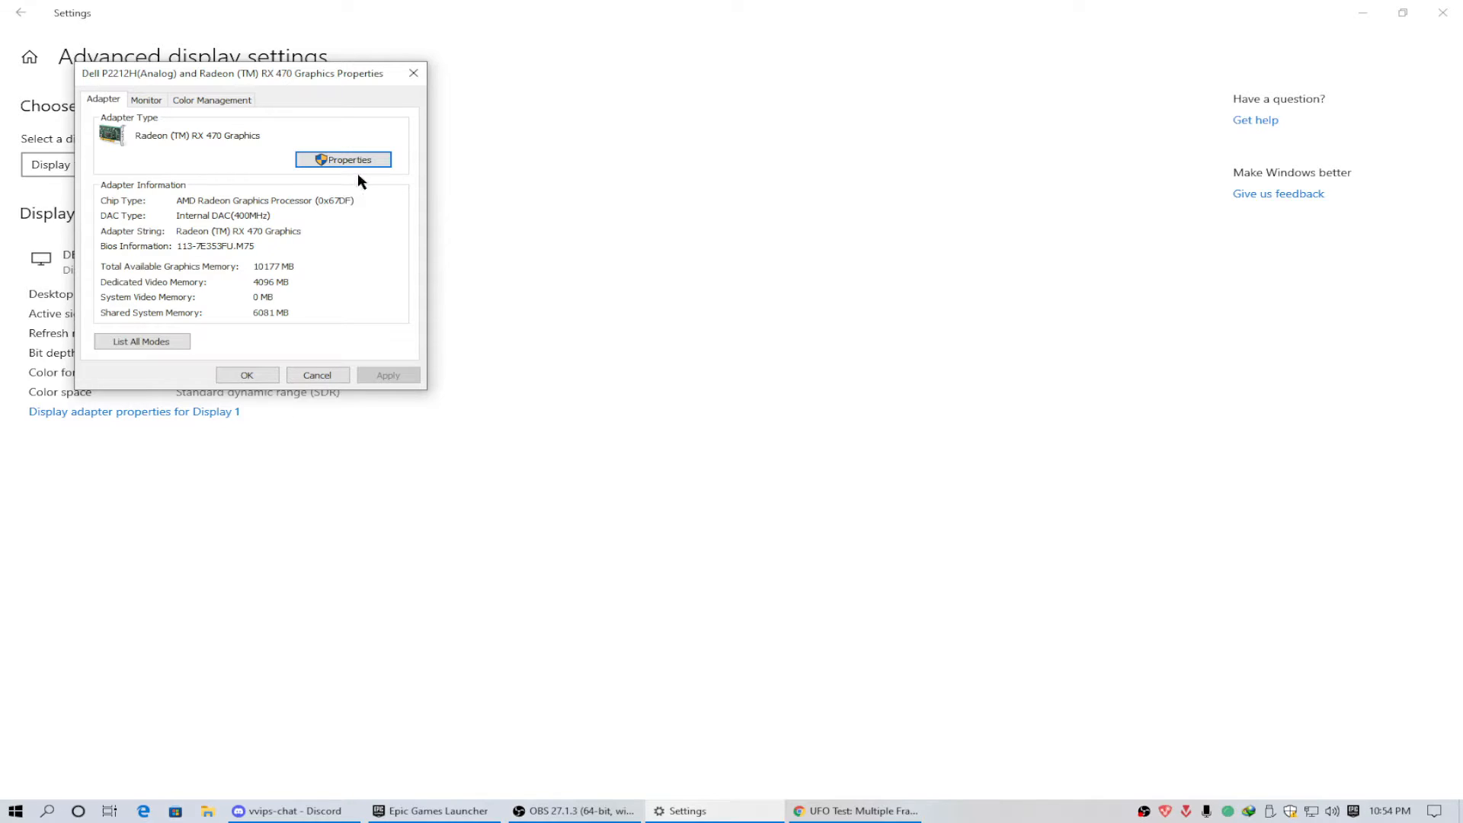
{"action": "mouse_move", "coordinate": [361, 244]}
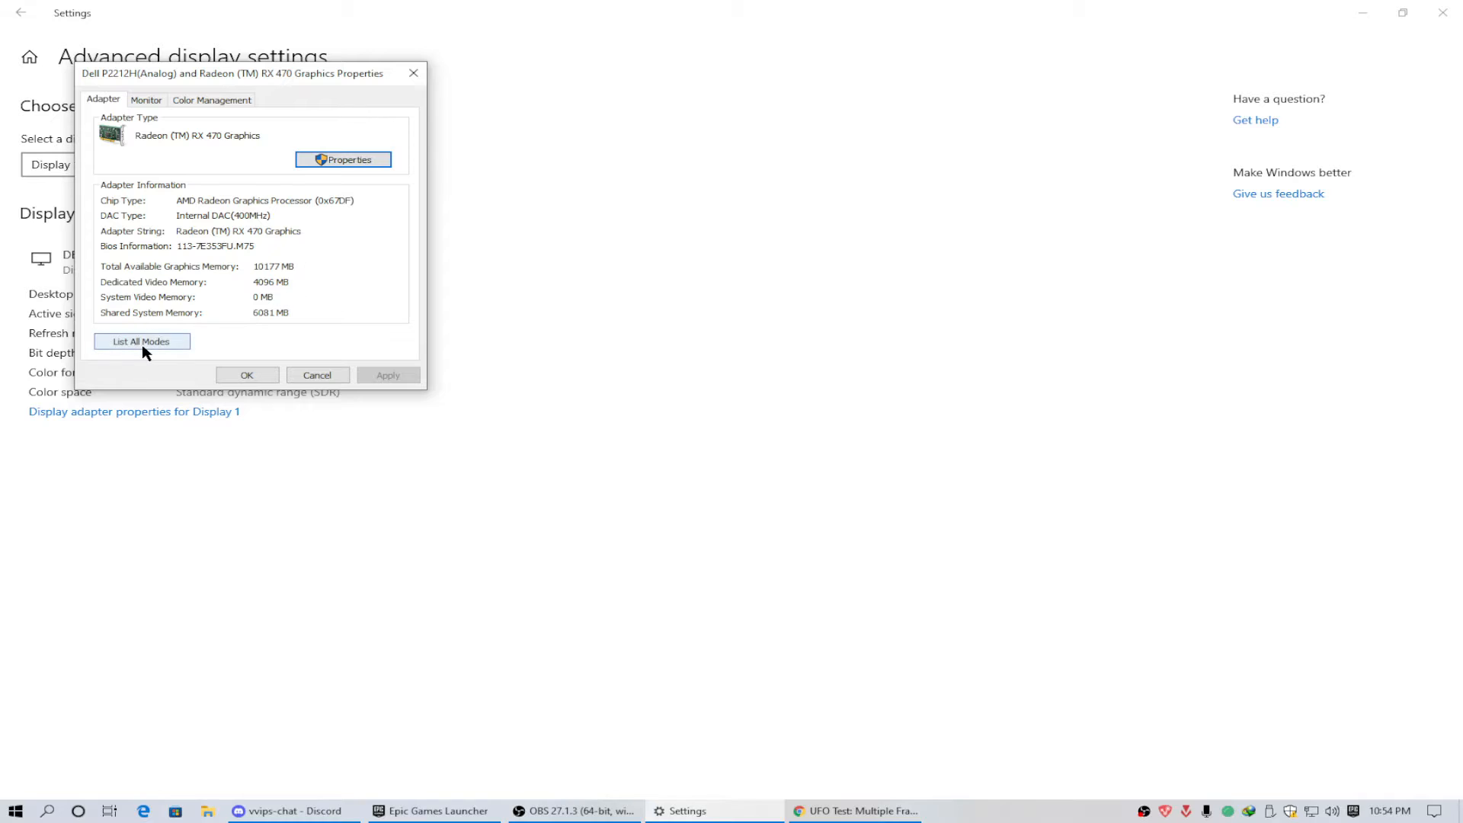
{"action": "left_click", "coordinate": [343, 160]}
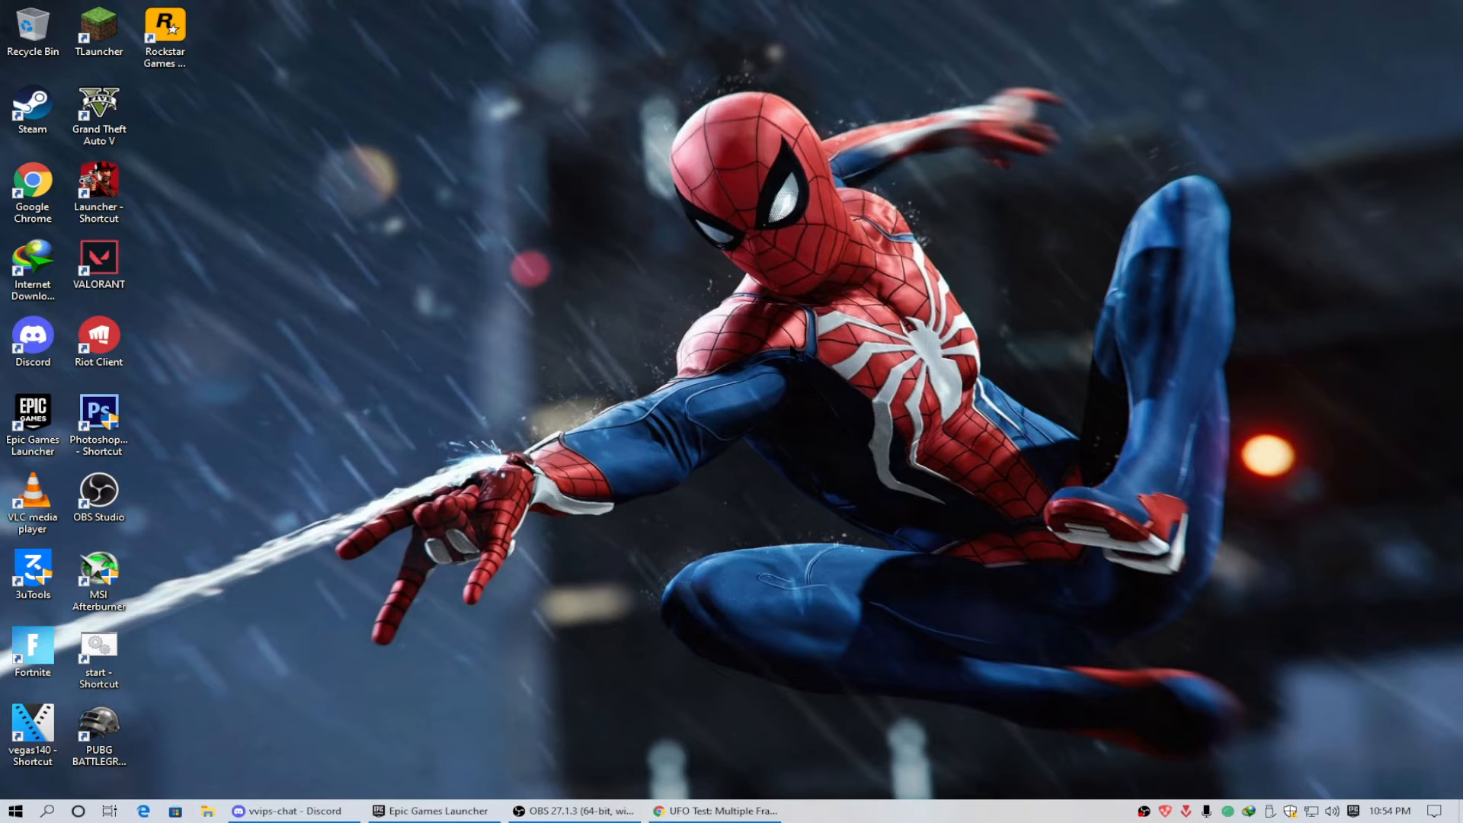
{"action": "mouse_move", "coordinate": [495, 375]}
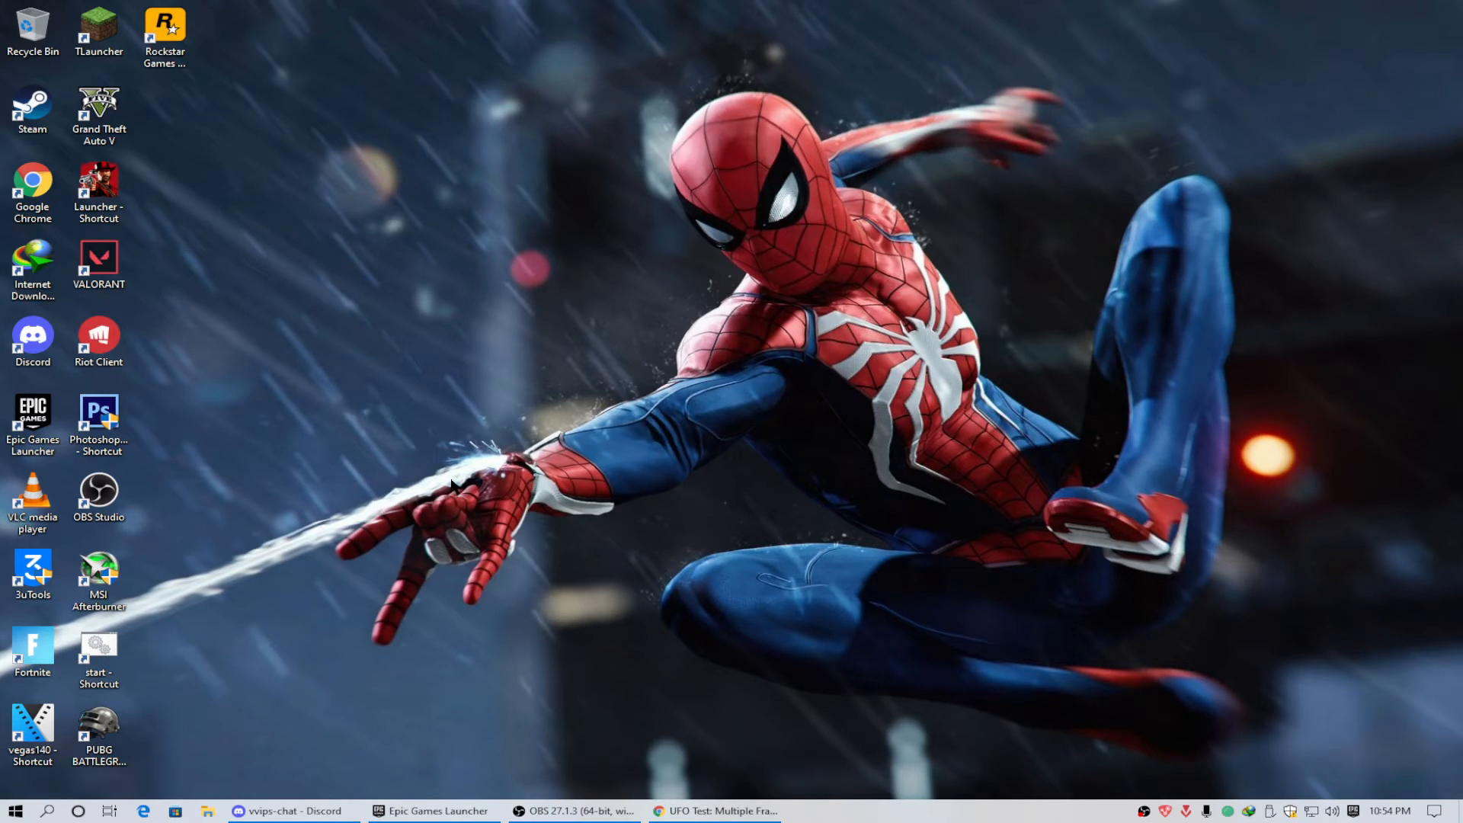
{"action": "mouse_move", "coordinate": [443, 467]}
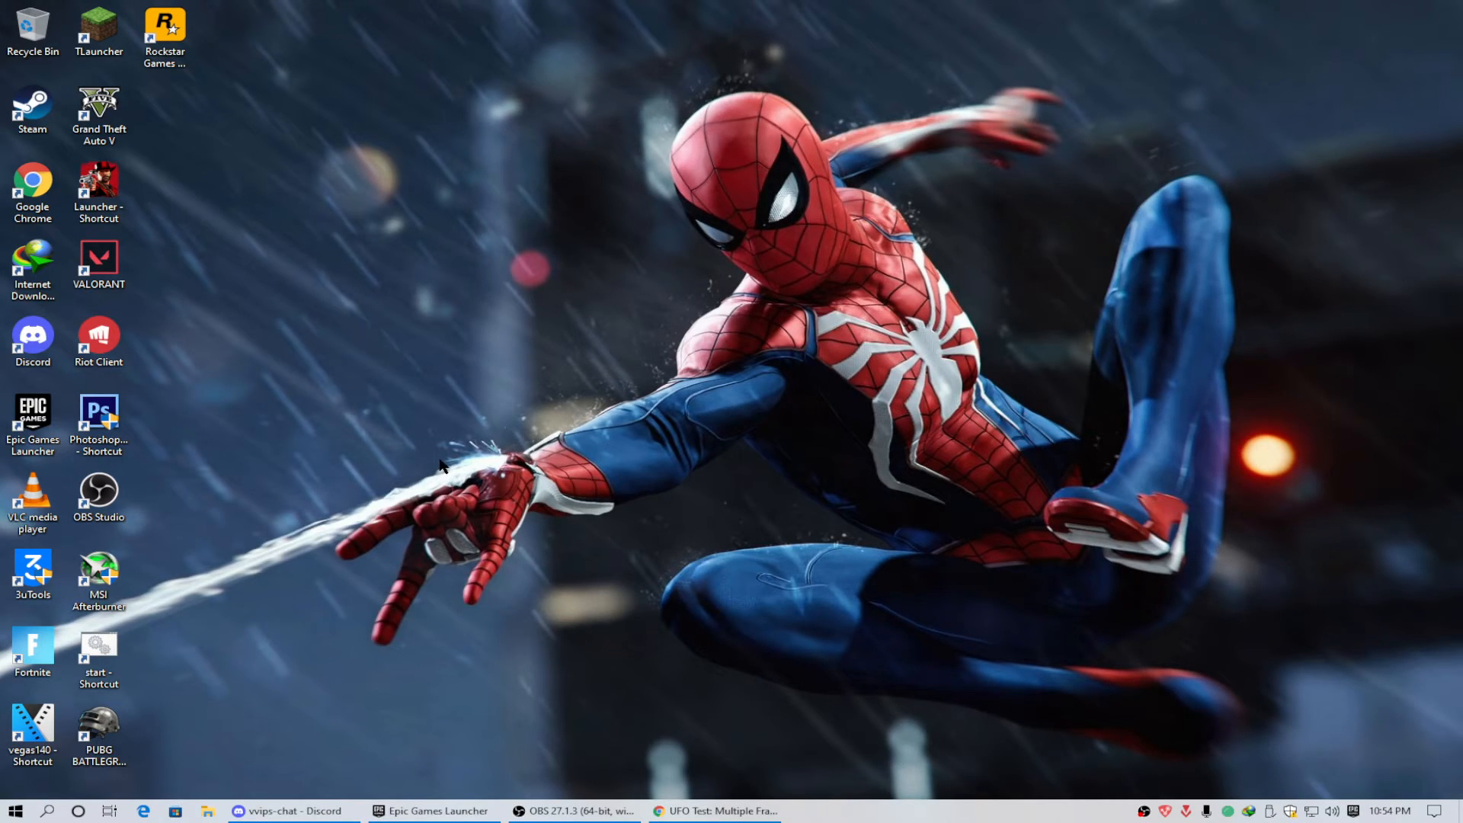